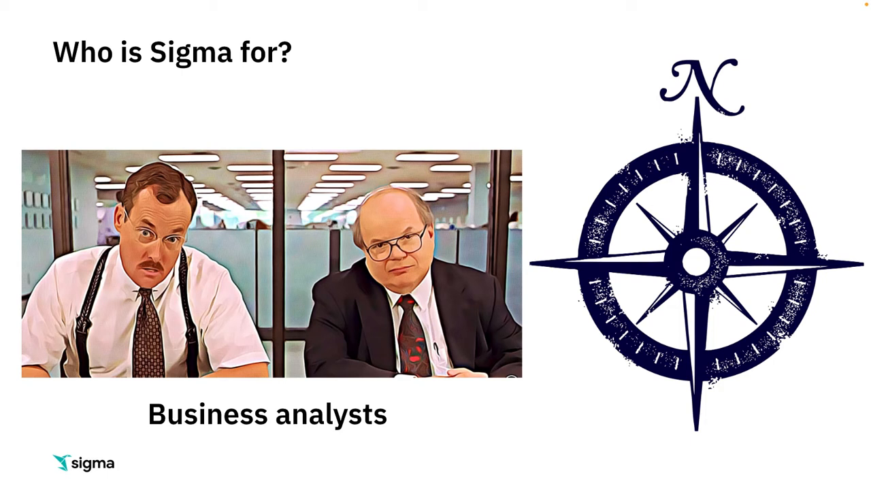
mouse_move(550, 385)
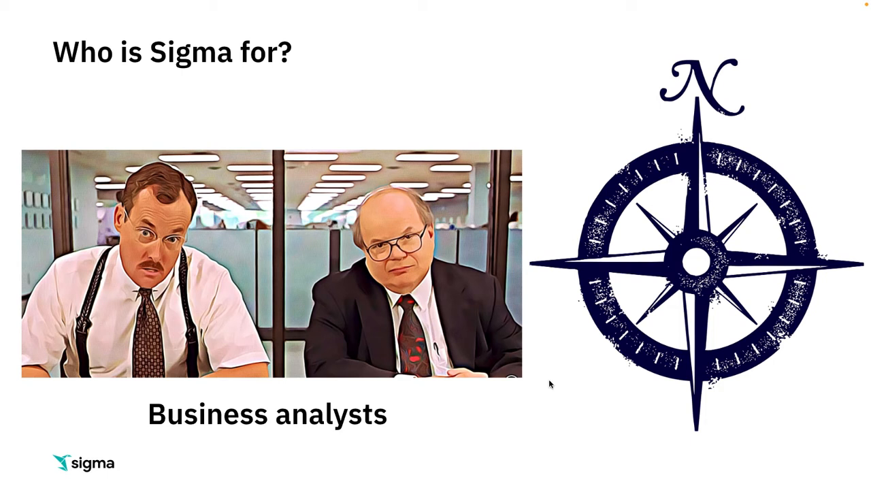
mouse_move(576, 453)
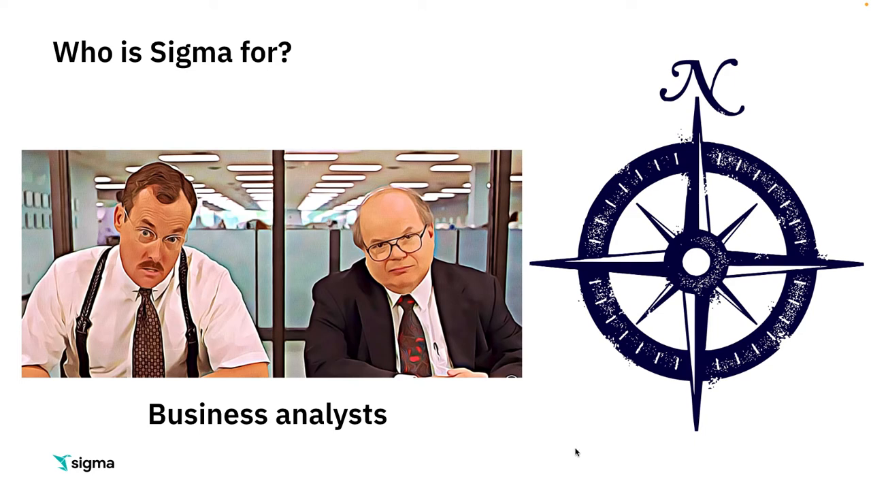
mouse_move(550, 448)
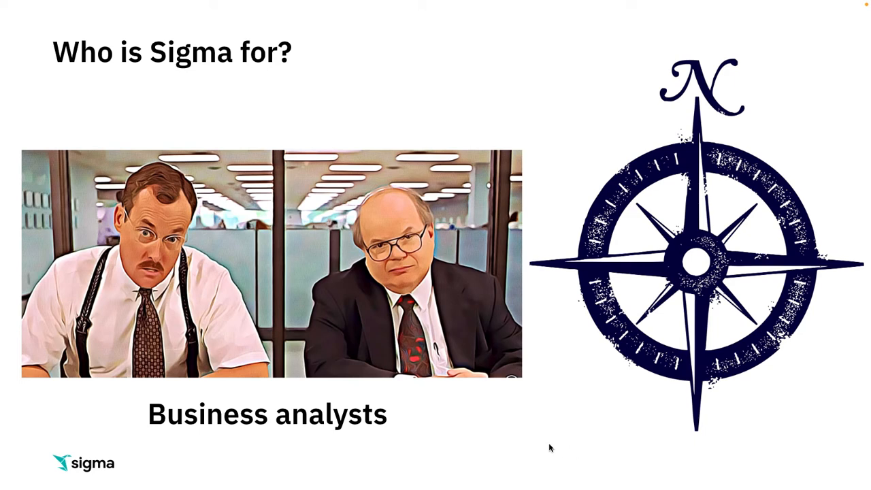
Advance from the 'Who is Sigma for?' slide to the Fivetran–DBT–Sigma data flow slide
key("Right")
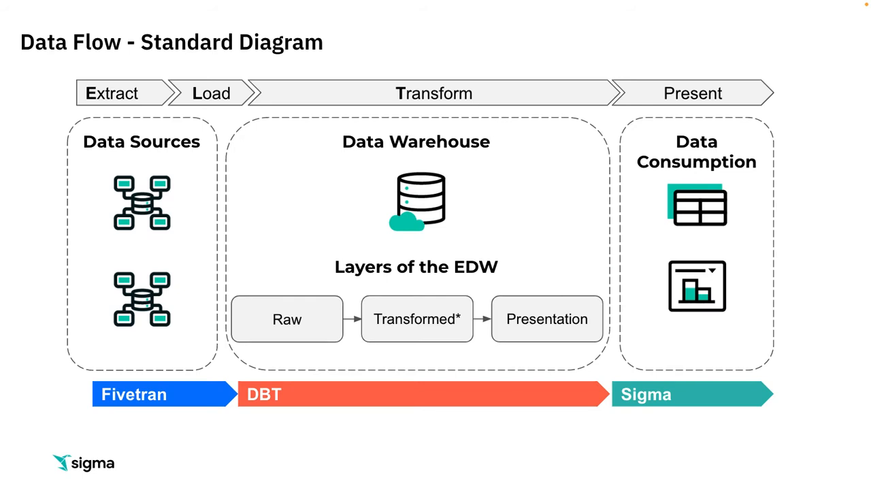
mouse_move(28, 124)
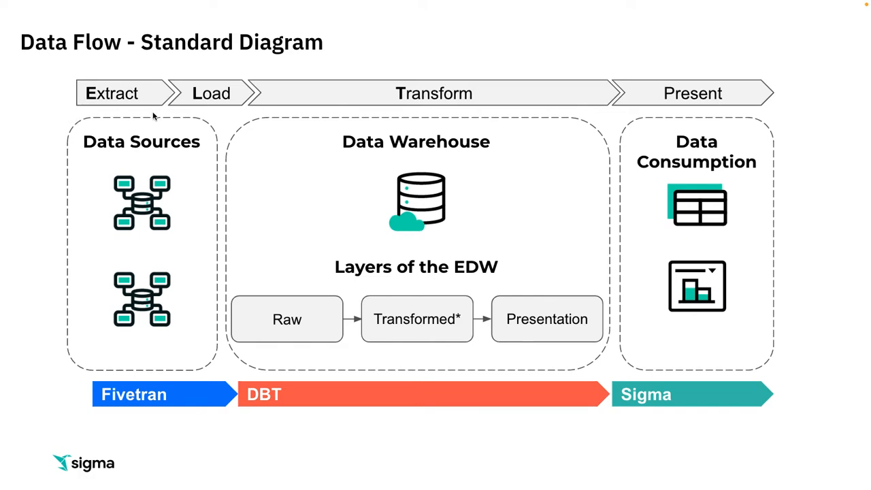
mouse_move(550, 155)
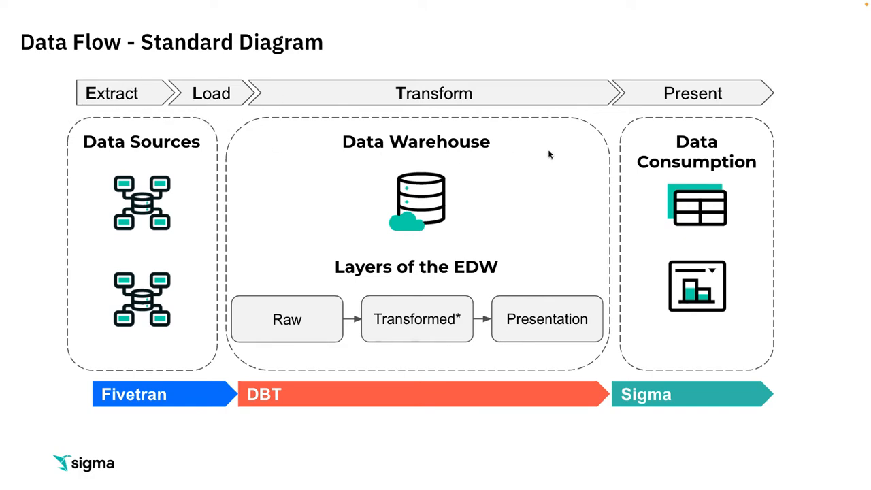
mouse_move(508, 83)
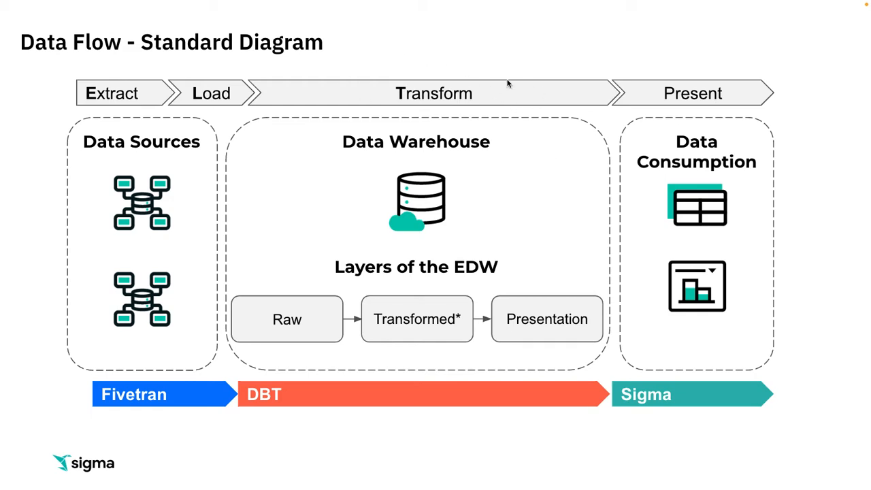
mouse_move(502, 109)
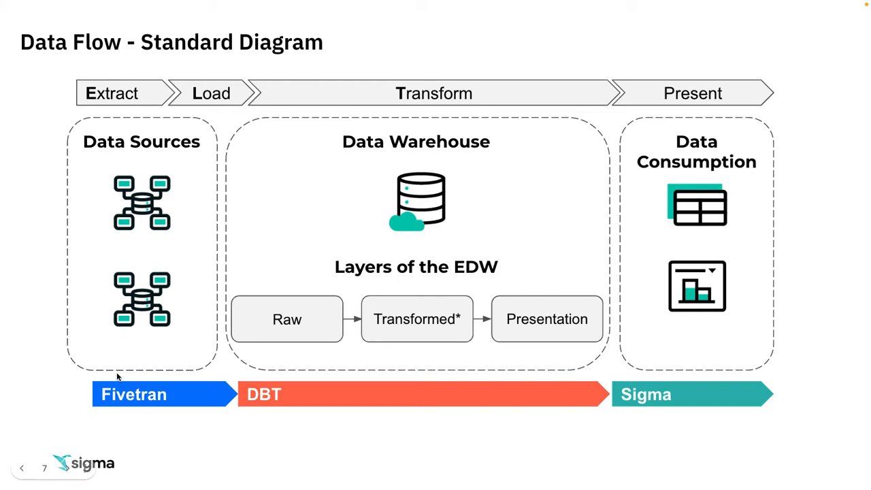
mouse_move(179, 381)
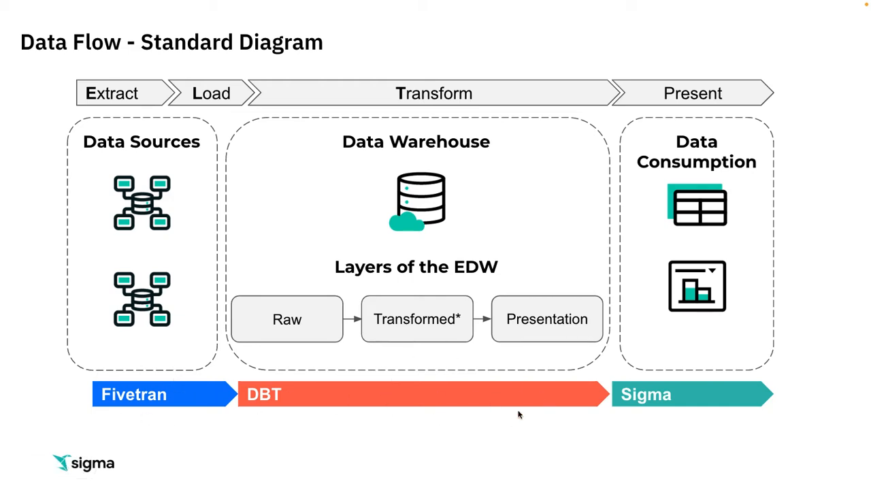
mouse_move(758, 338)
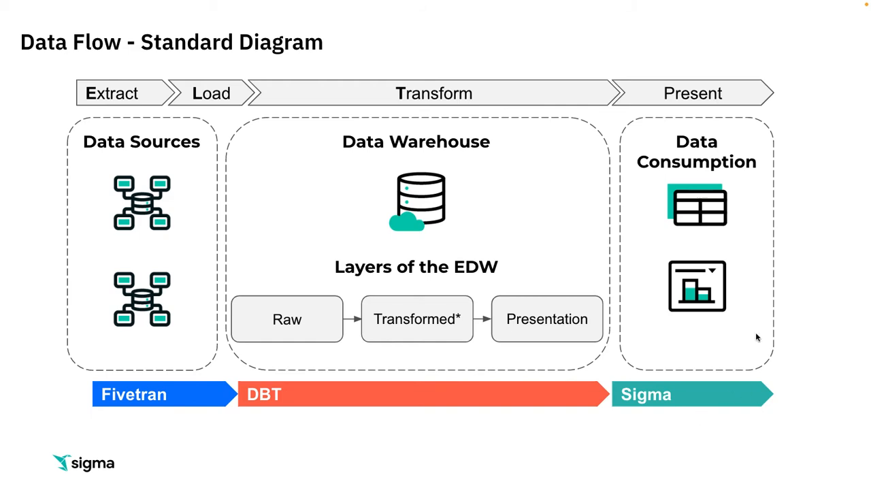
mouse_move(815, 293)
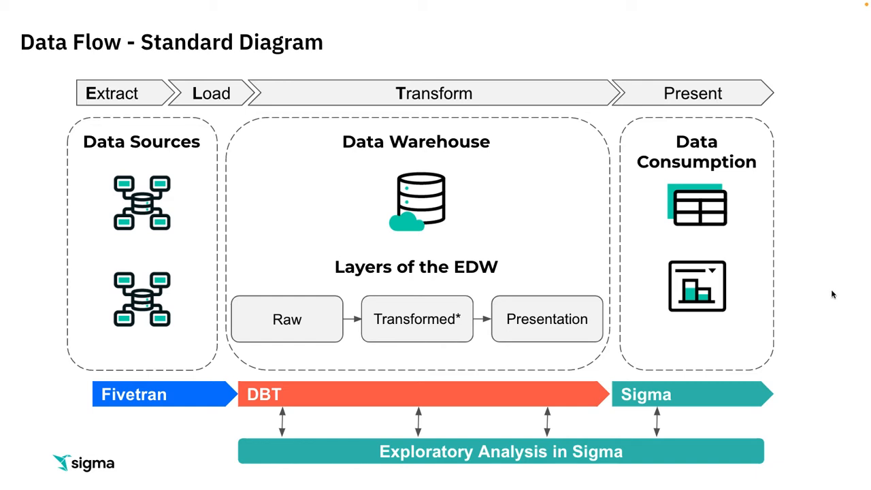
mouse_move(419, 363)
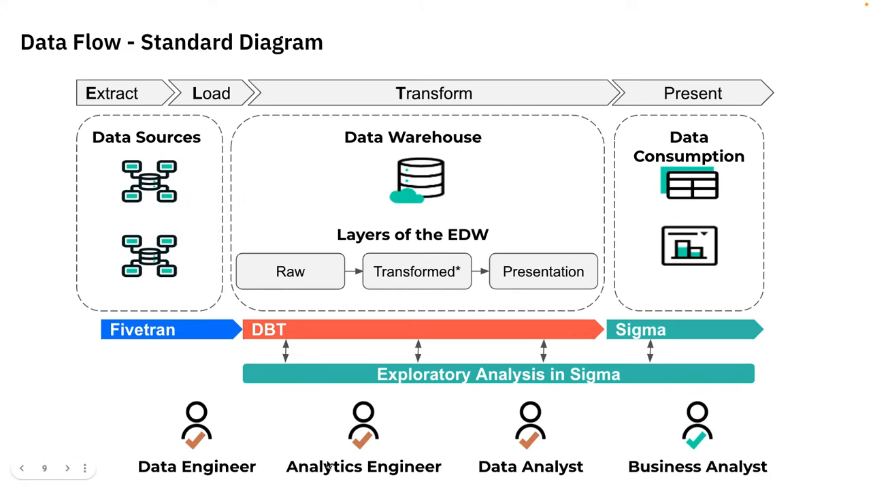
mouse_move(352, 441)
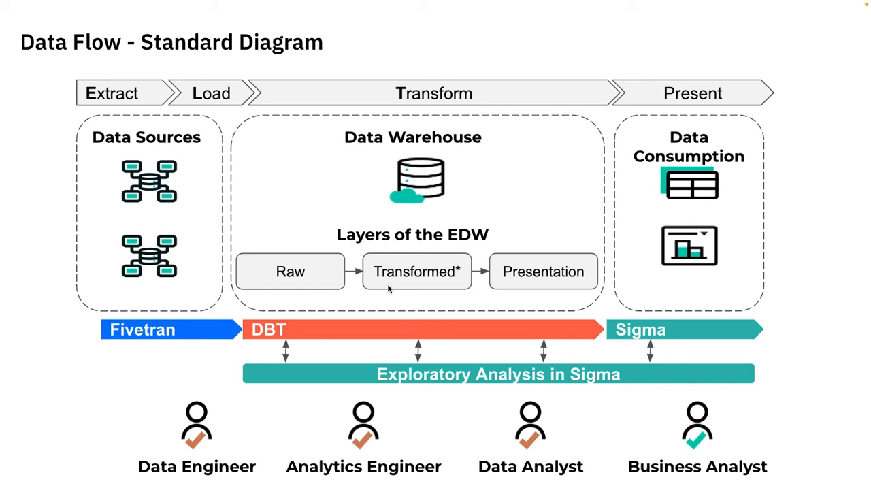
mouse_move(424, 430)
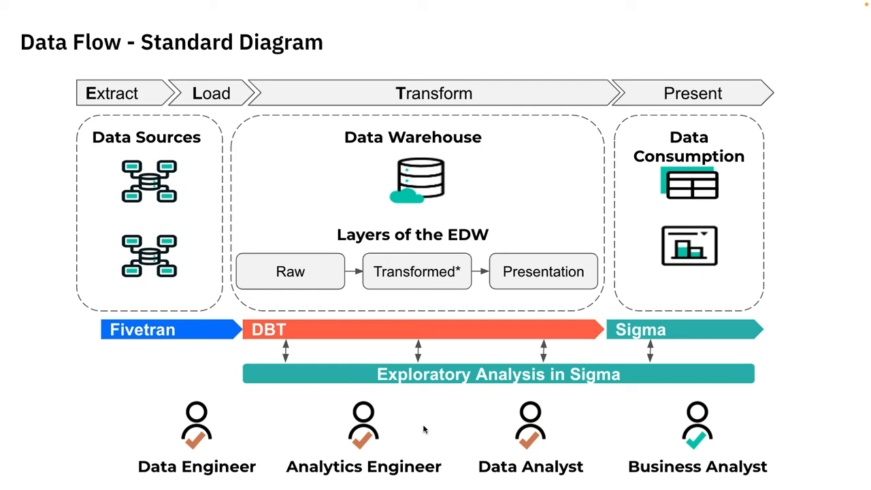
mouse_move(825, 443)
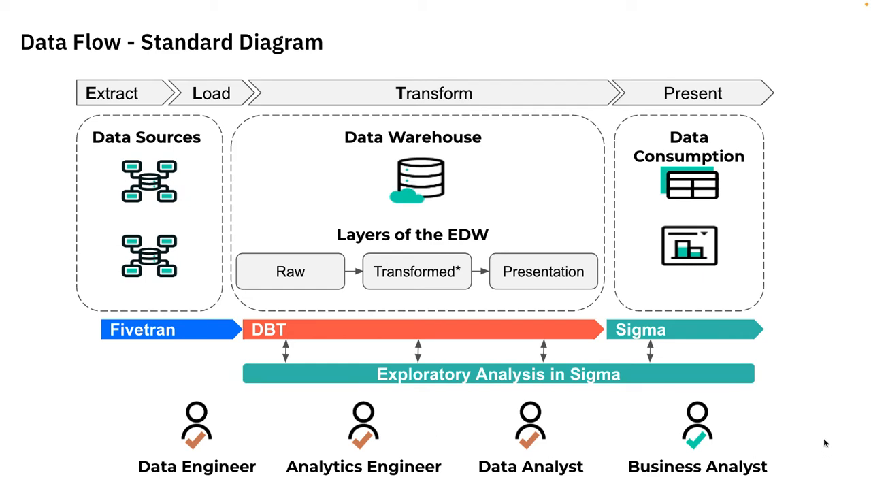
mouse_move(782, 461)
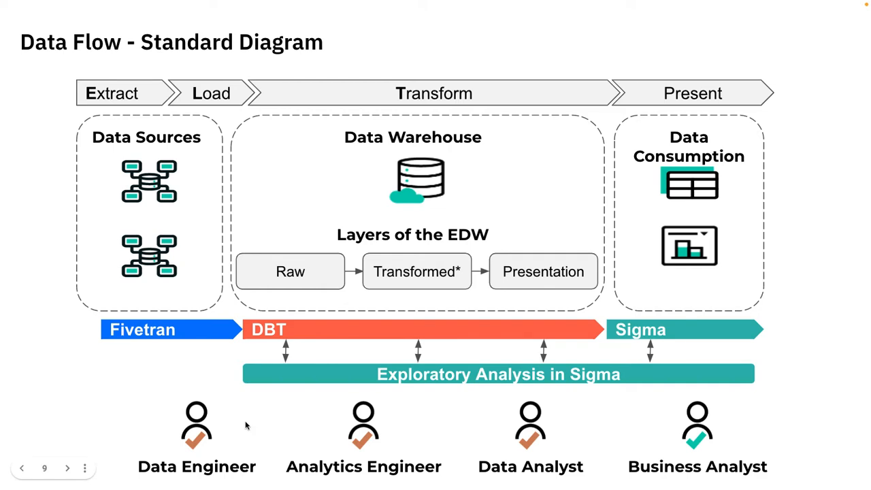
mouse_move(134, 392)
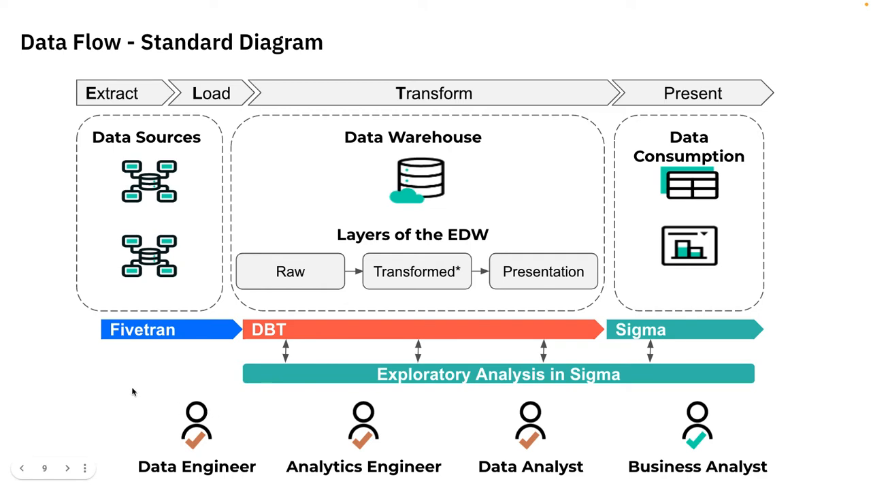
mouse_move(124, 386)
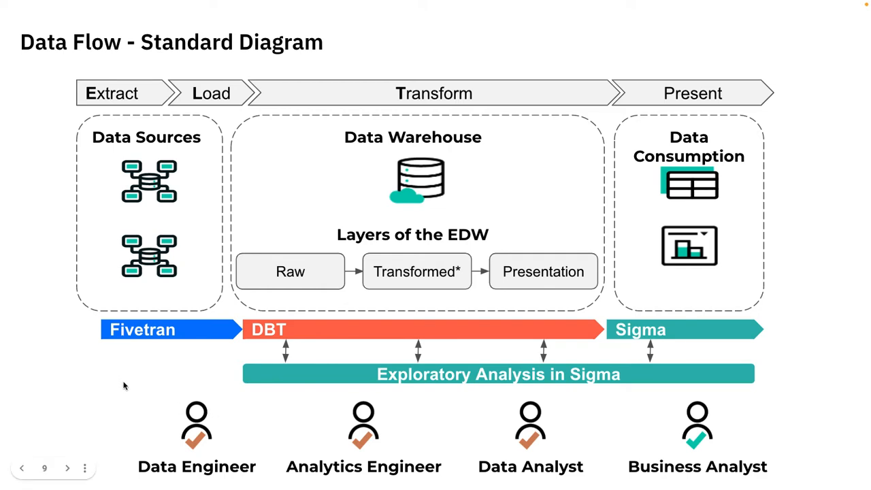
mouse_move(853, 368)
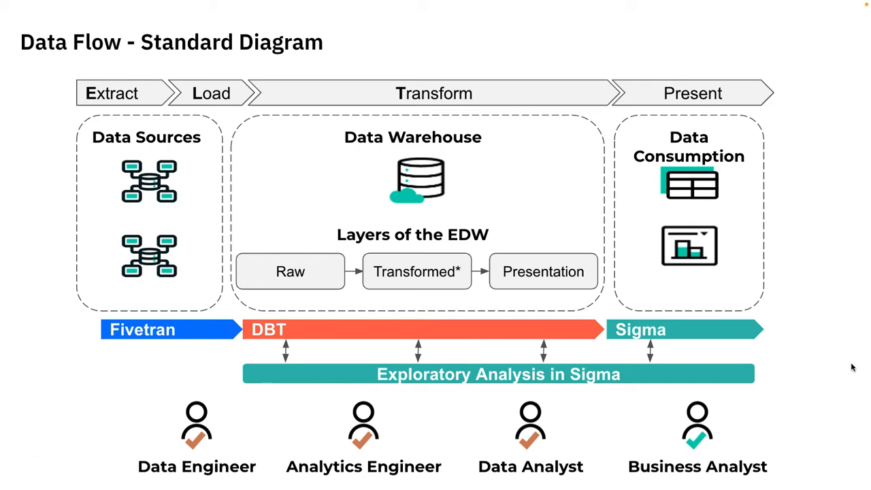
mouse_move(824, 399)
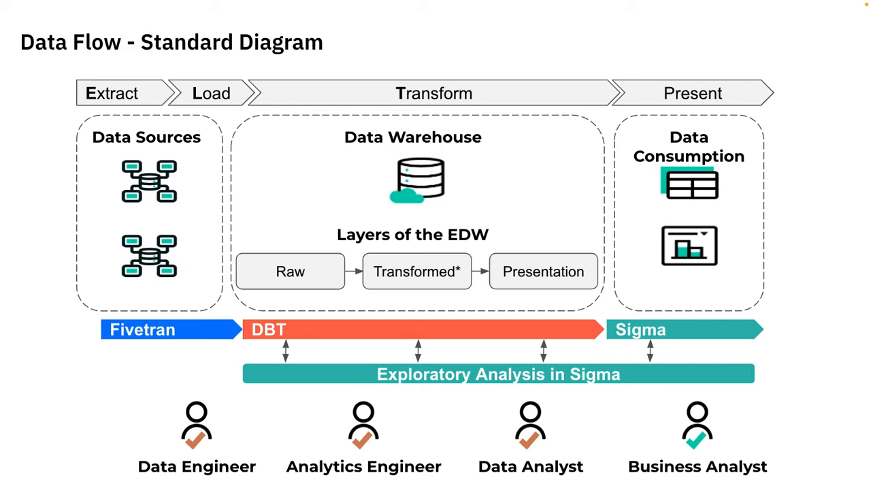
mouse_move(828, 400)
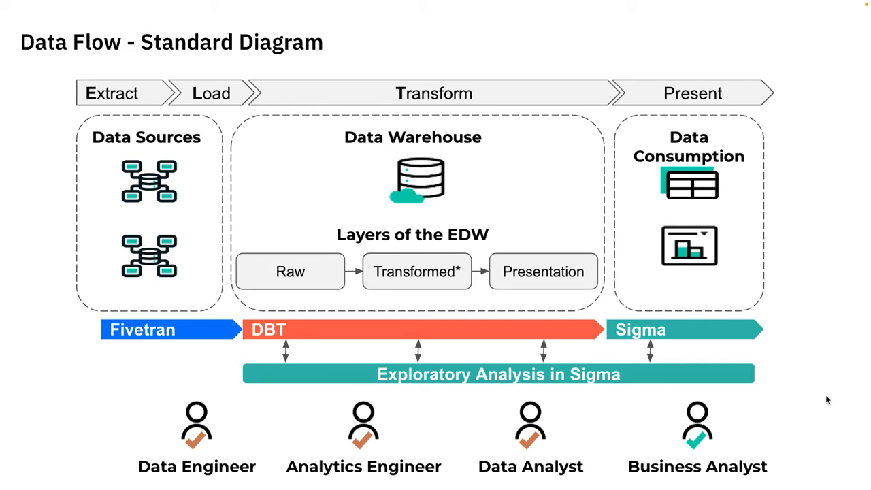
mouse_move(786, 422)
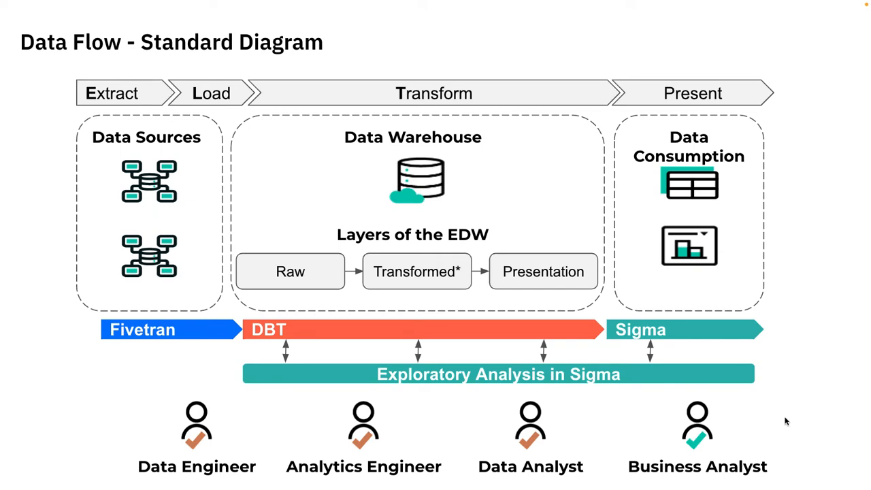
mouse_move(492, 420)
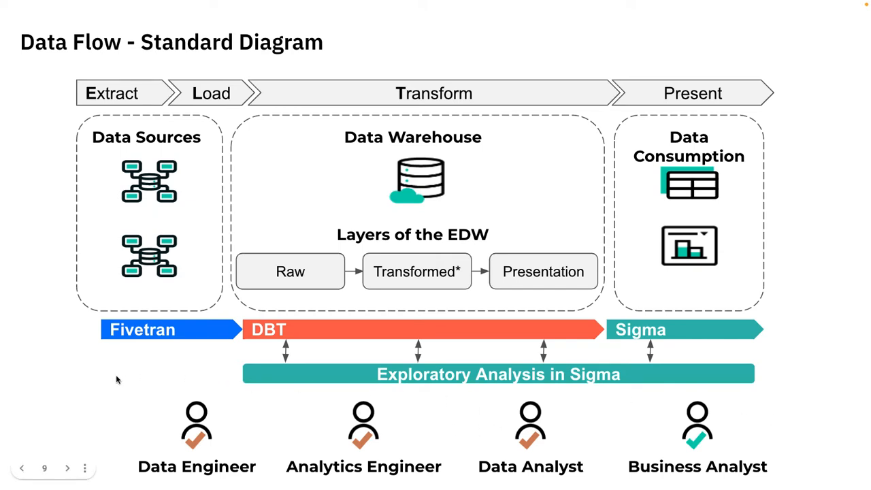
mouse_move(29, 199)
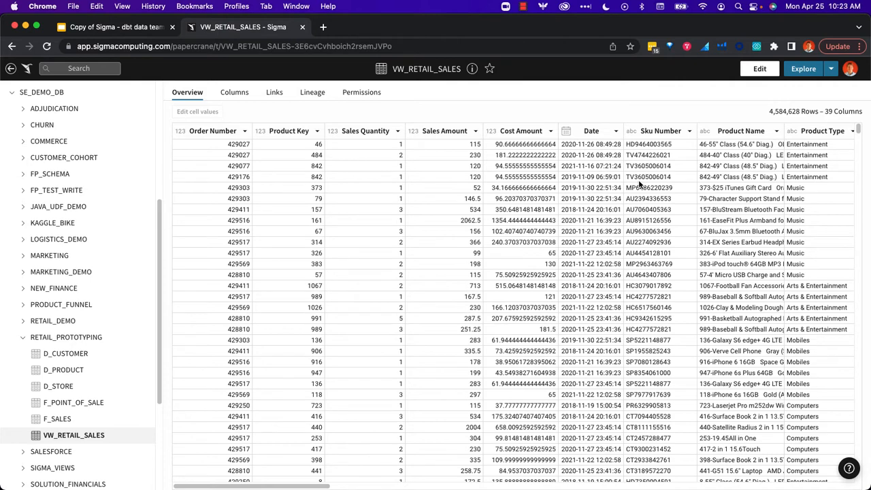
mouse_move(666, 92)
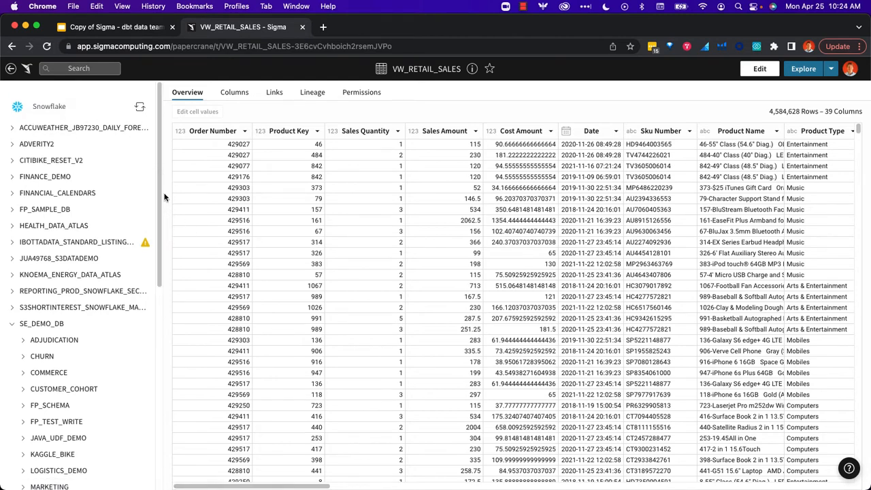
Explore SE_DEMO_DB > RETAIL_PROTOTYPING > VW_RETAIL_SALES in a new exploration workbook
scroll("down", 3)
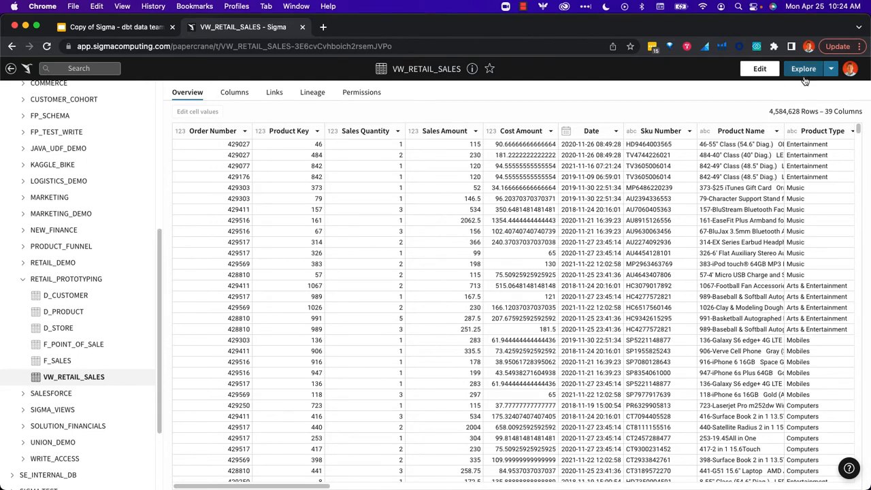
left_click(803, 68)
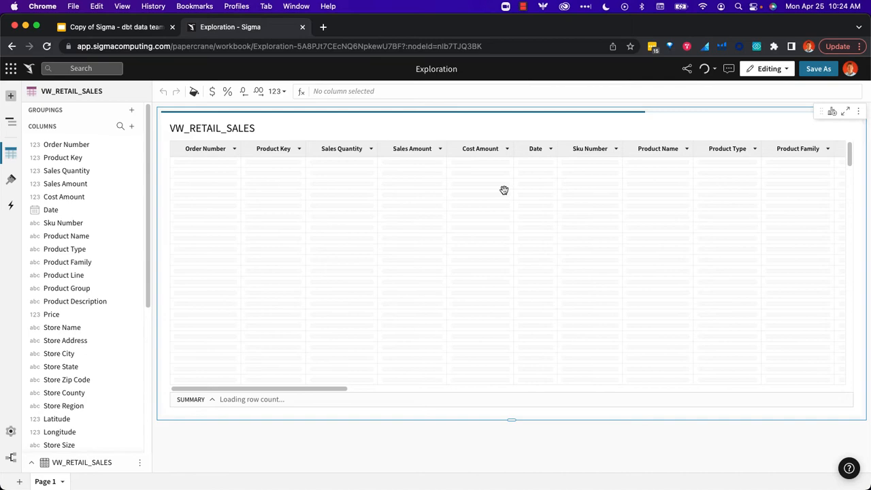
mouse_move(533, 128)
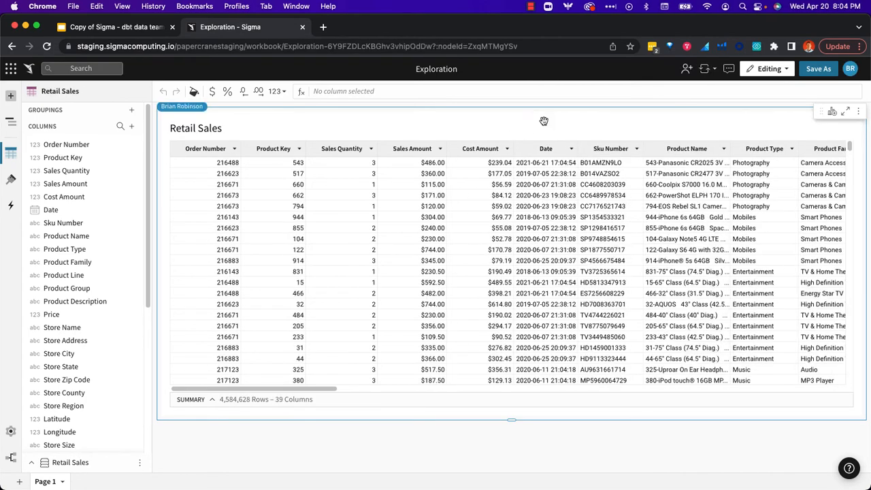
mouse_move(453, 123)
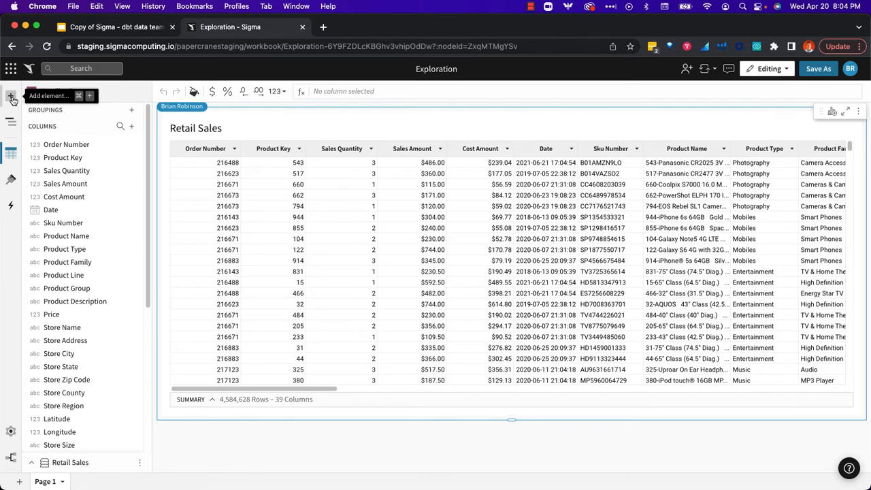
Add a new table element whose data source is the uploaded Reviews.csv file
left_click(11, 96)
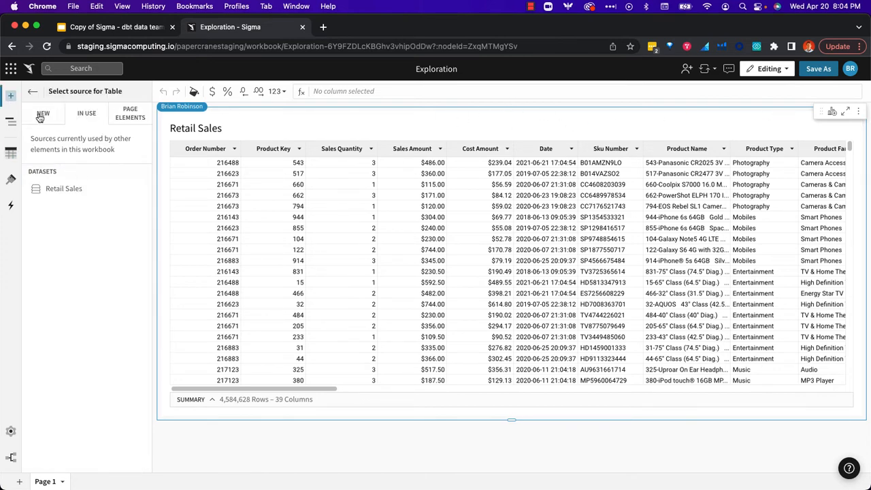
left_click(43, 114)
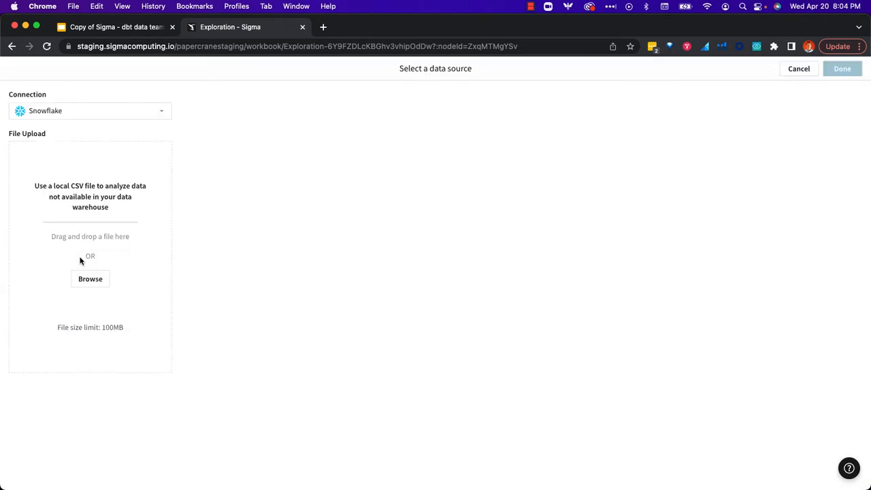
left_click(90, 278)
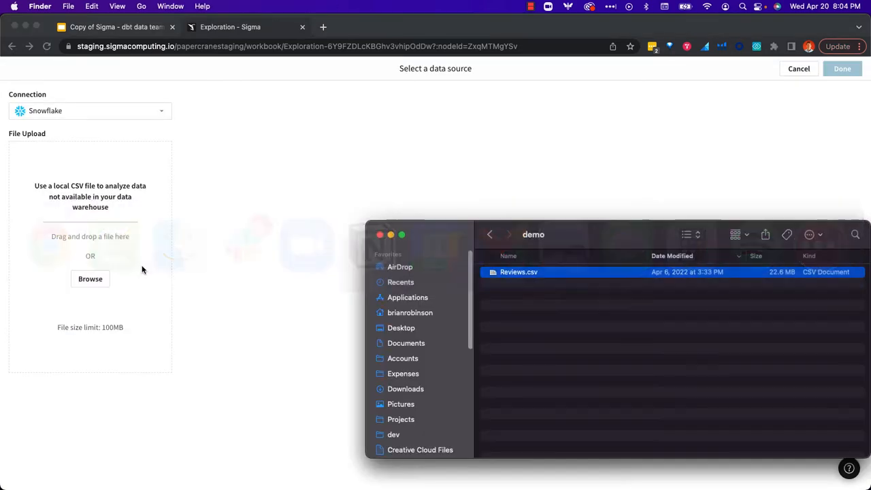
left_click_drag(519, 272, 90, 249)
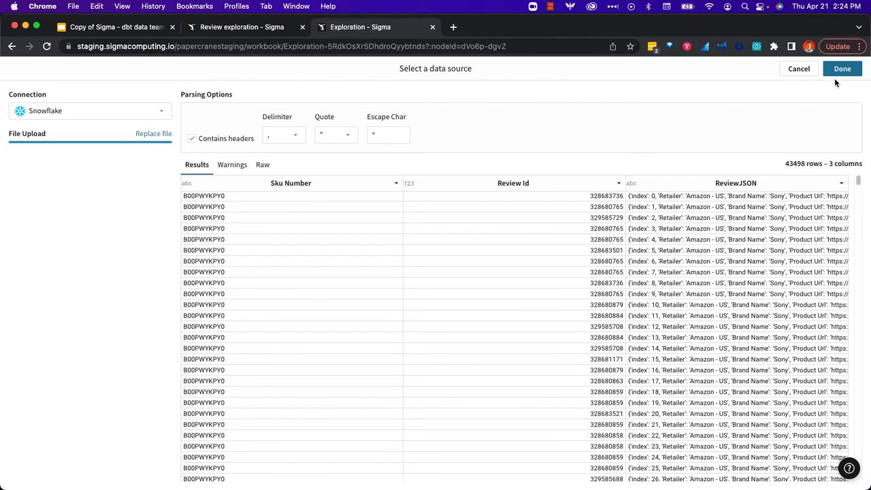
left_click(843, 68)
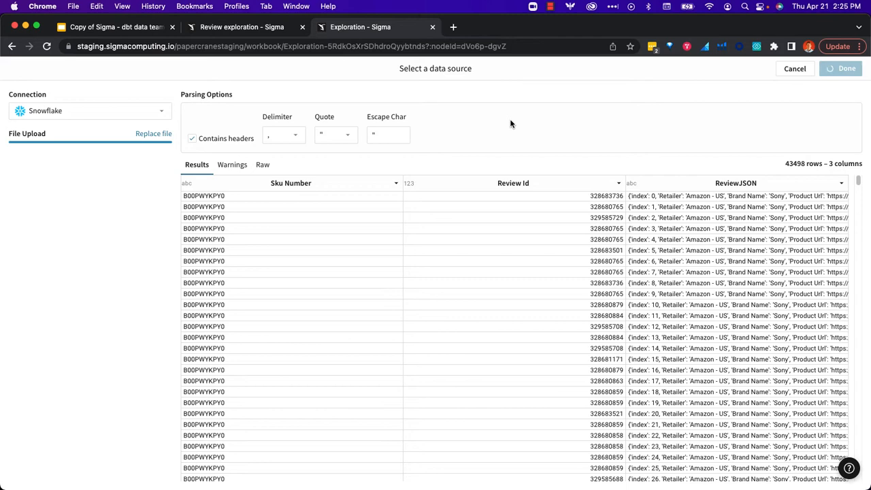
left_click(847, 68)
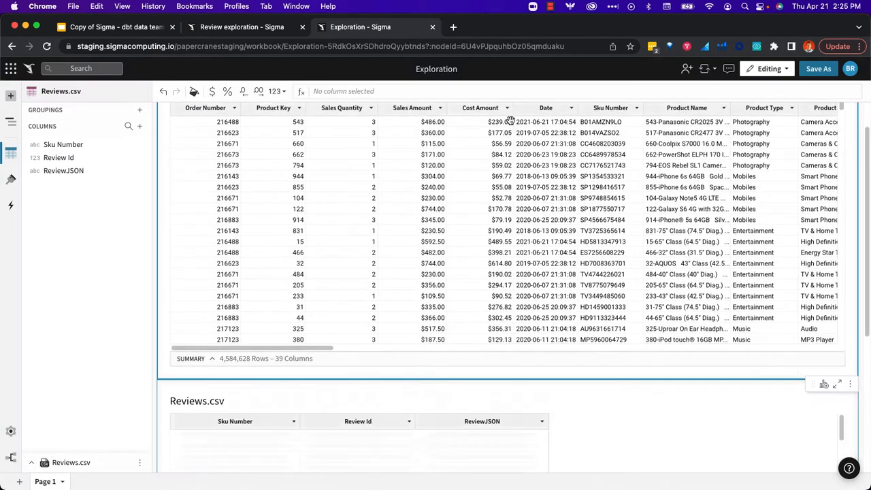
Scroll down to the Reviews.csv table and open the Sku Number column menu
scroll("down", 3)
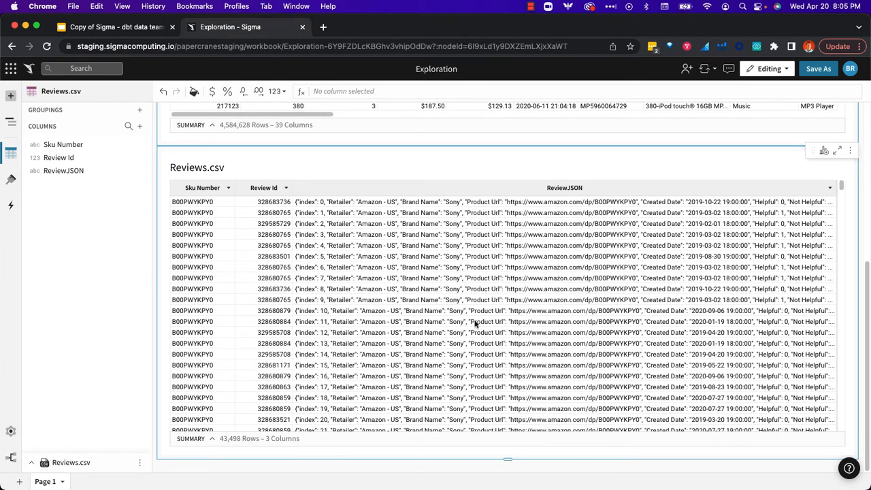
mouse_move(374, 406)
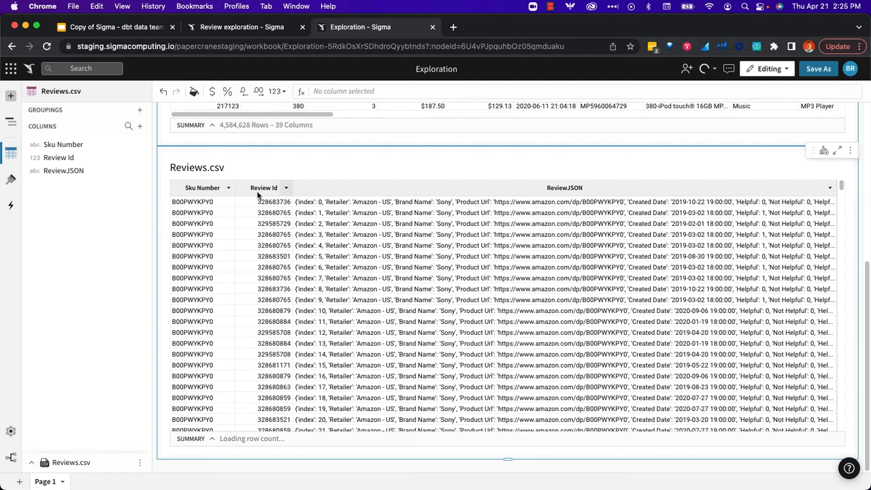
left_click(226, 188)
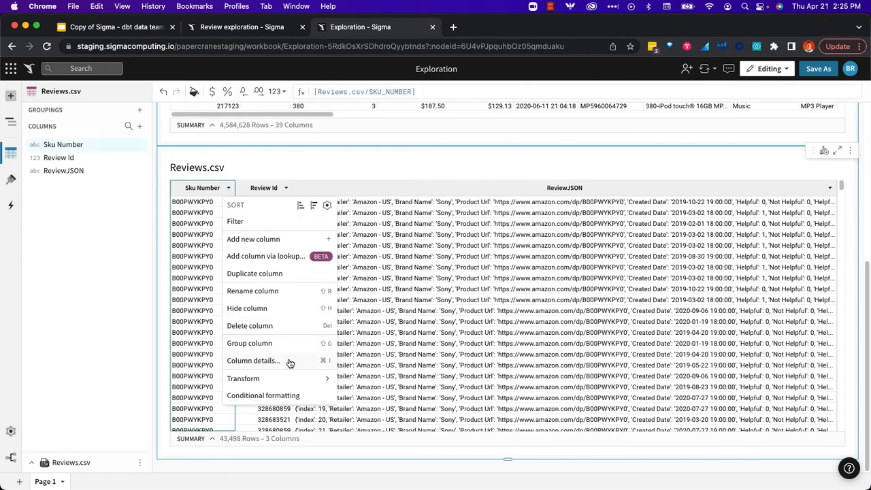
Inspect Sku Number column details (43,498 values, no nulls, 353 distinct), then close them
left_click(253, 361)
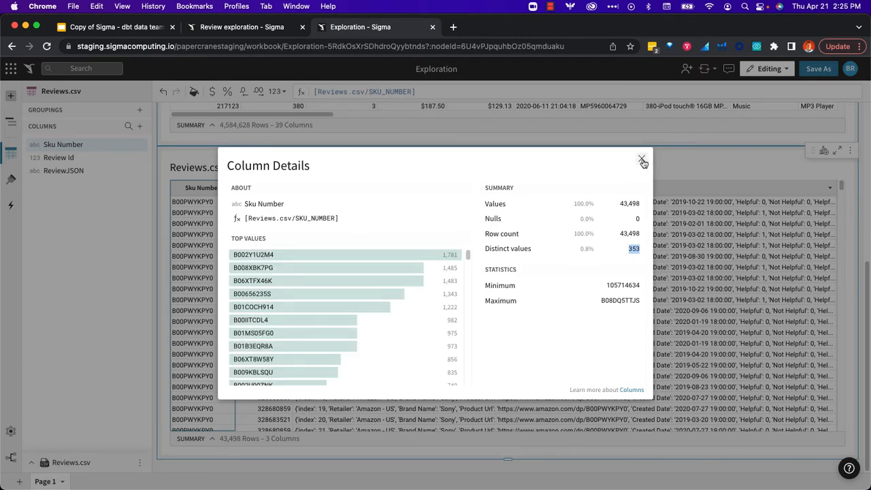
left_click(640, 161)
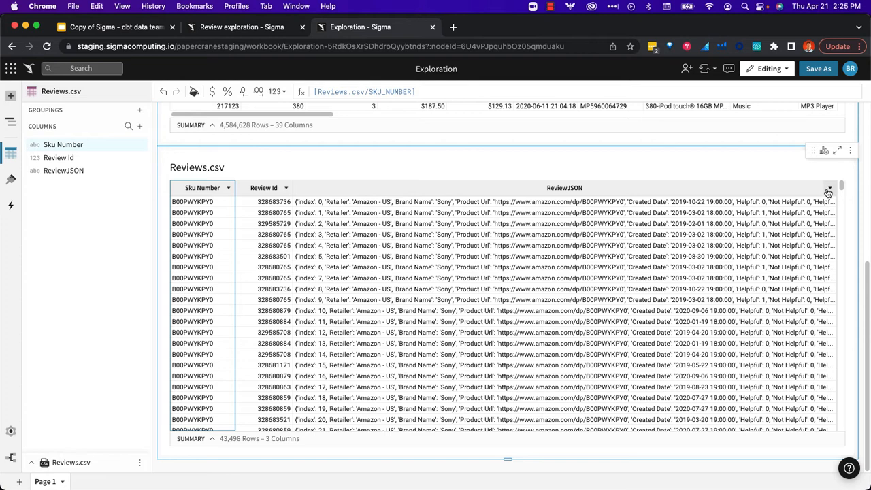
Convert the ReviewJSON column from text to JSON
left_click(829, 191)
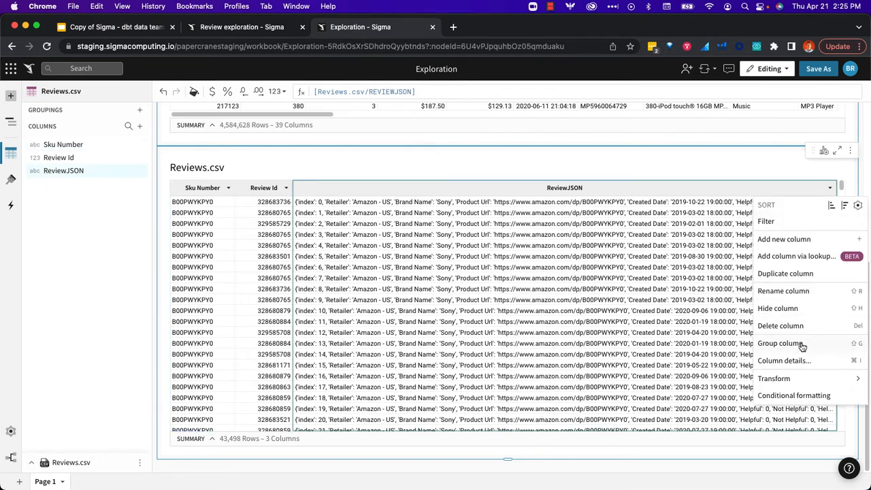
left_click(774, 378)
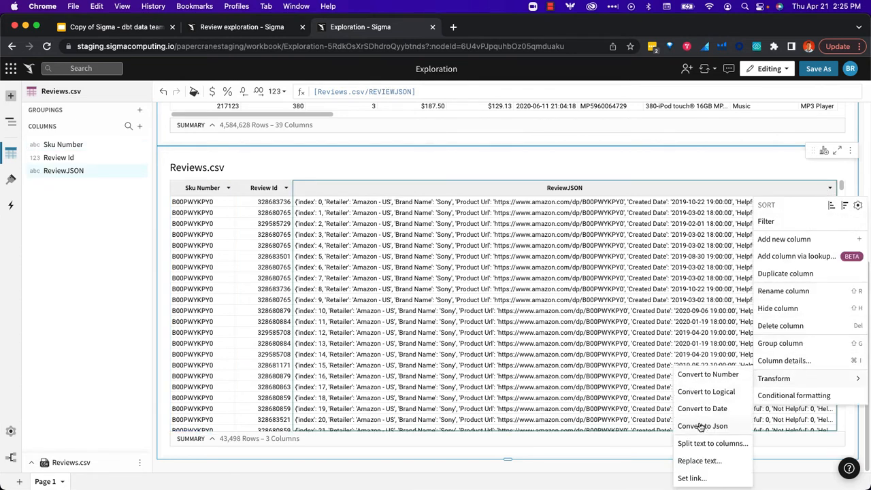
left_click(702, 426)
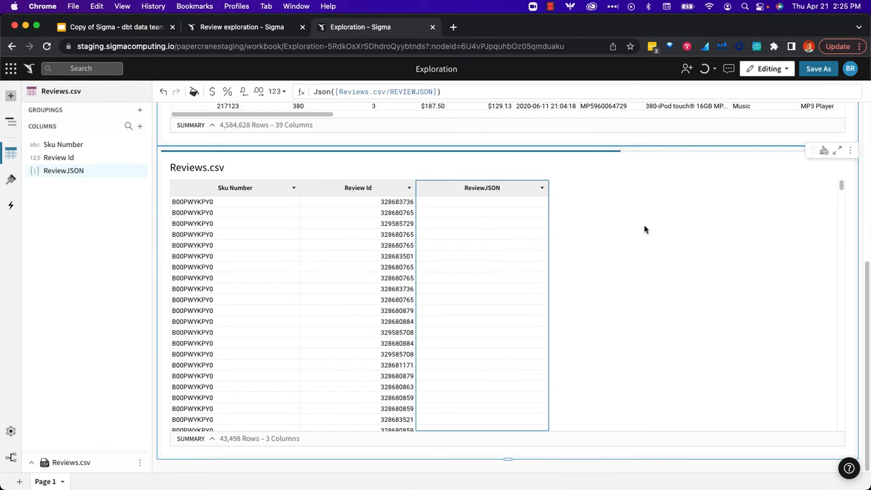
mouse_move(685, 243)
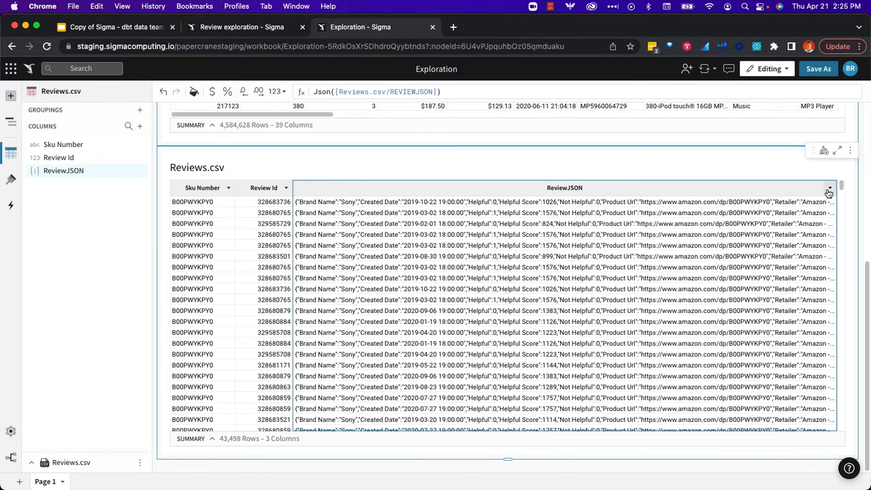
Extract Review Rating, Sentence, Sentence Sentiment Score and Created Date from ReviewJSON into columns
left_click(830, 187)
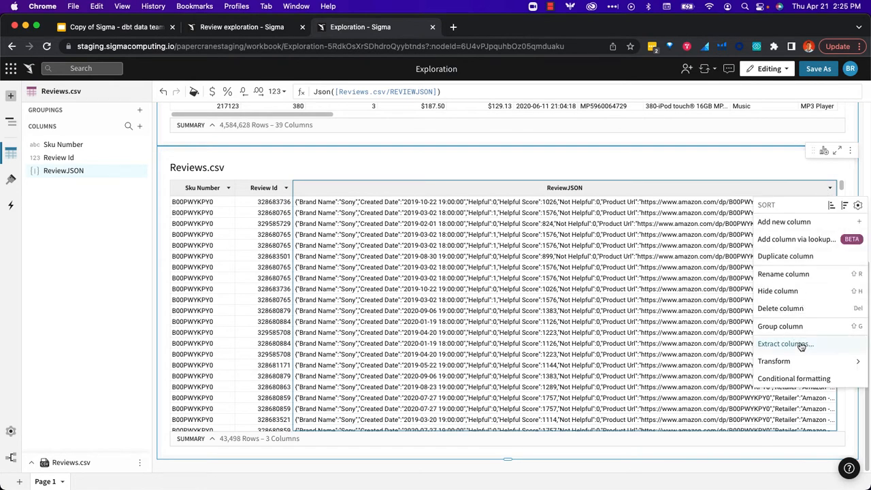
left_click(785, 344)
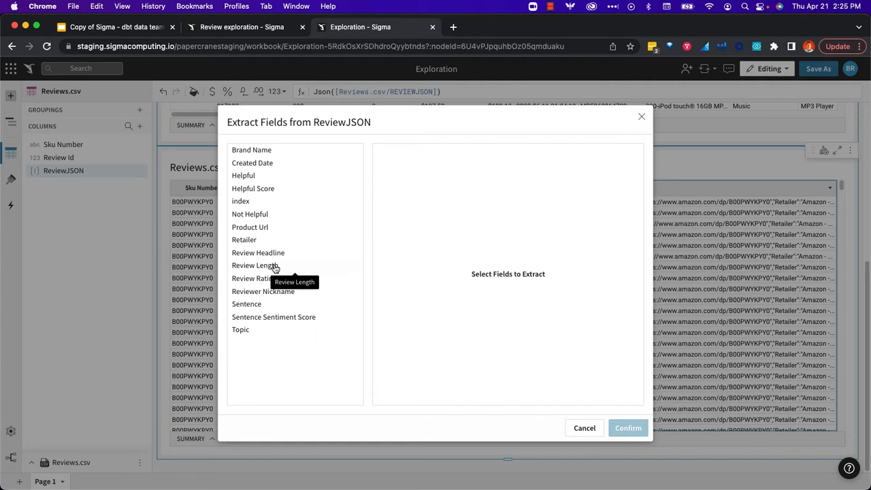
left_click(255, 279)
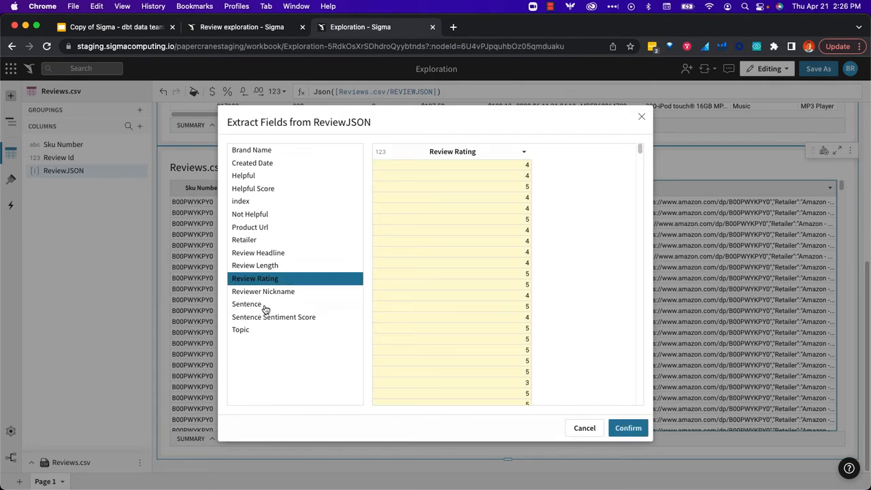
left_click(273, 318)
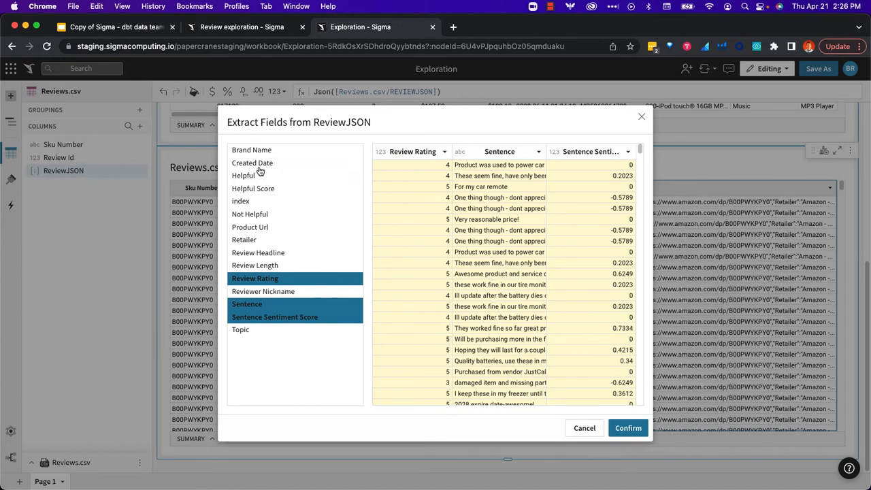
left_click(252, 163)
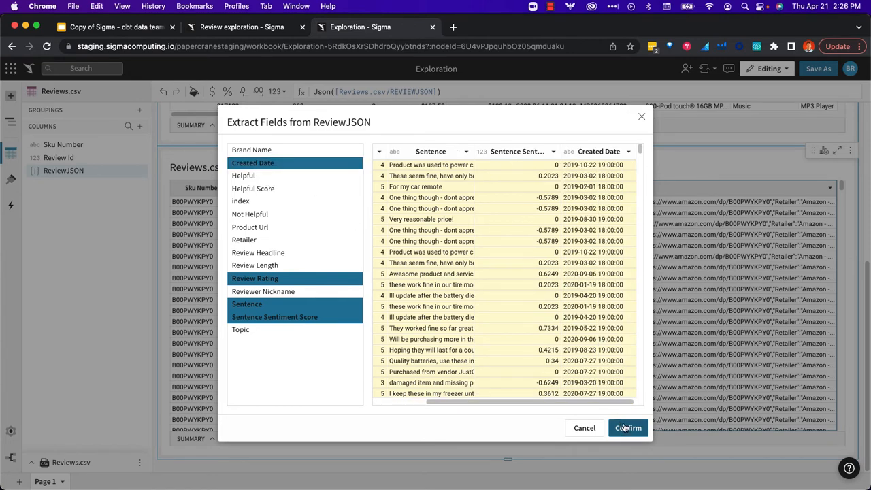
left_click(627, 428)
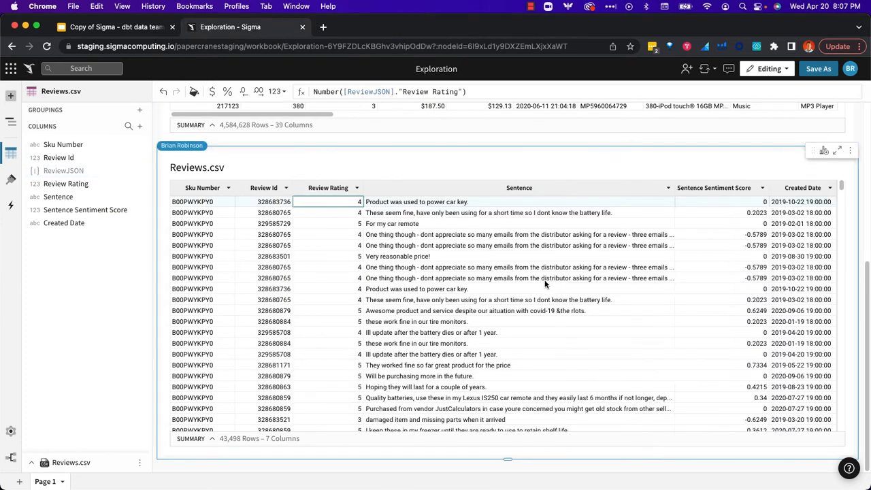
Add a lookup column averaging Reviews.csv Review Rating, matching Sku Number to Sku Number
scroll("down", 3)
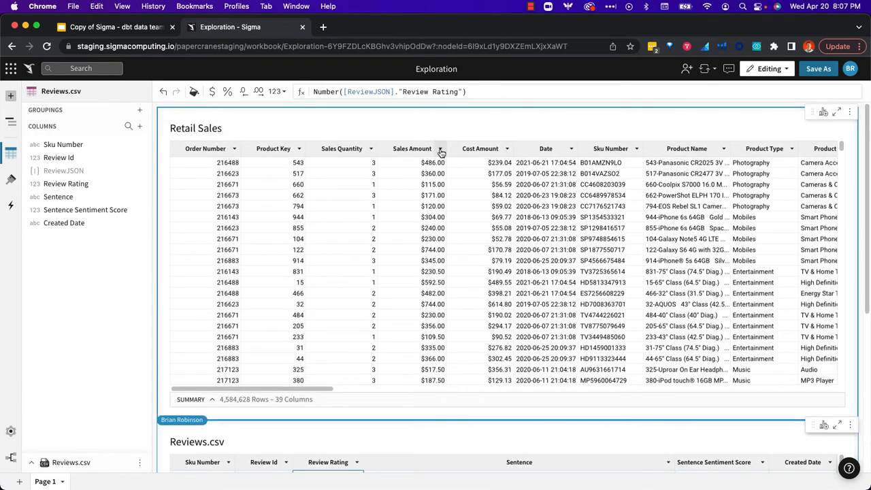
left_click(441, 148)
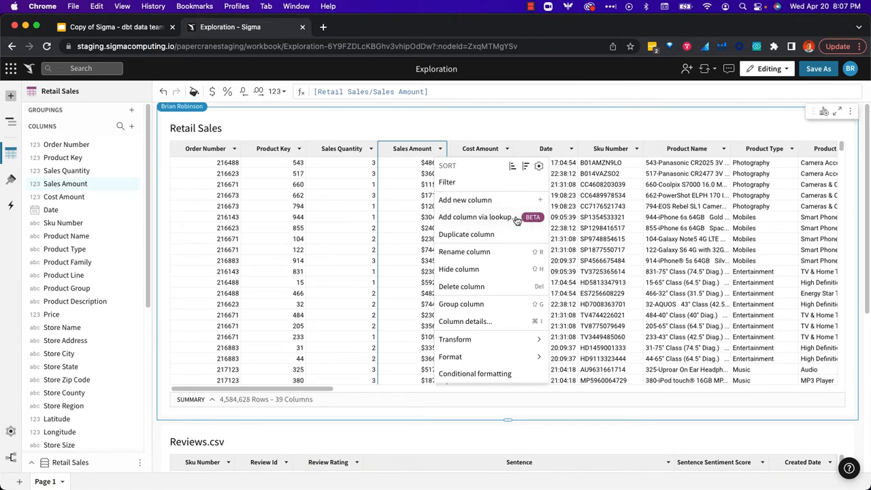
left_click(474, 217)
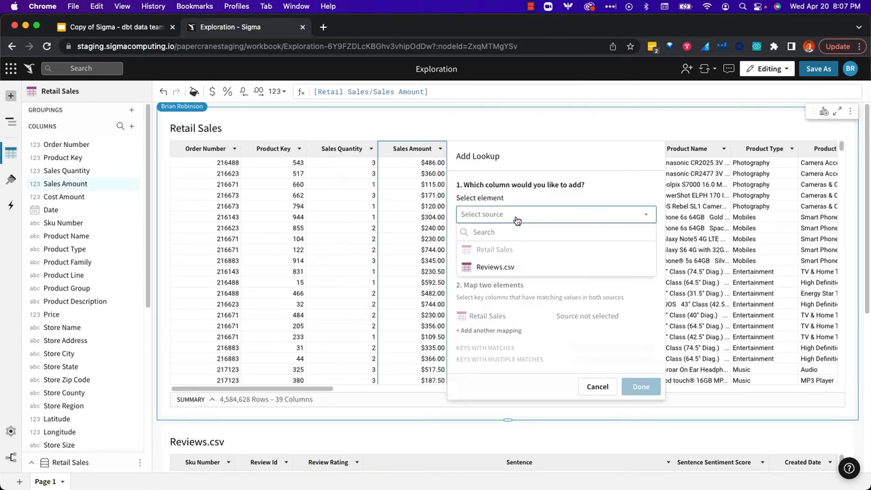
left_click(494, 267)
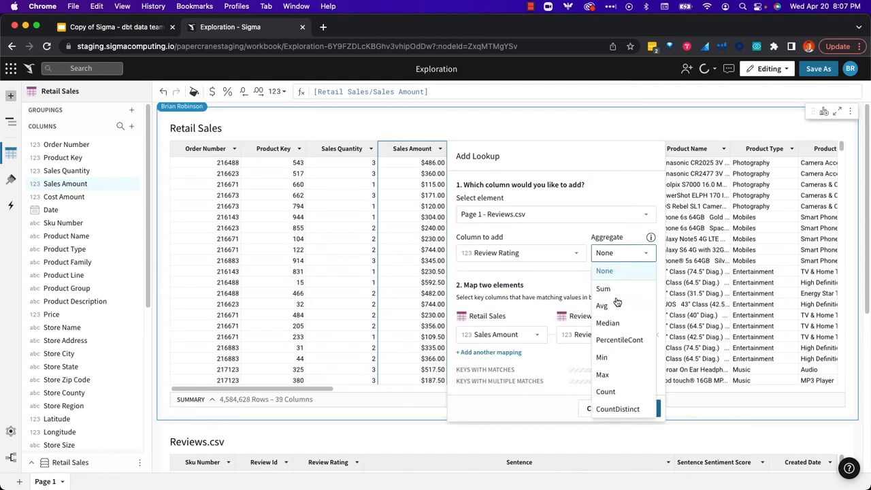
left_click(602, 305)
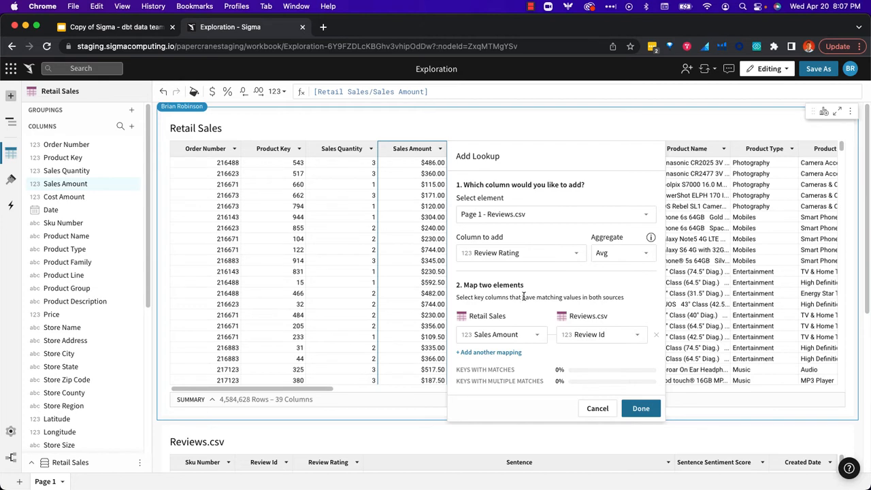
left_click(500, 334)
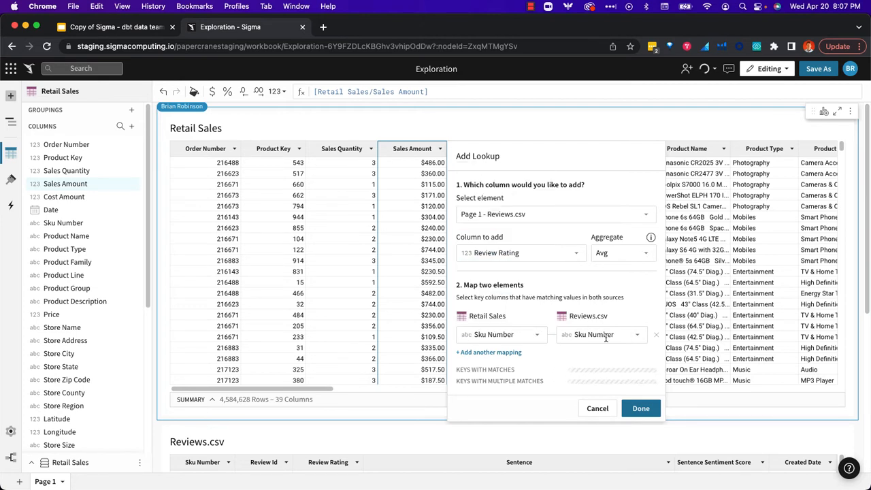
left_click(600, 335)
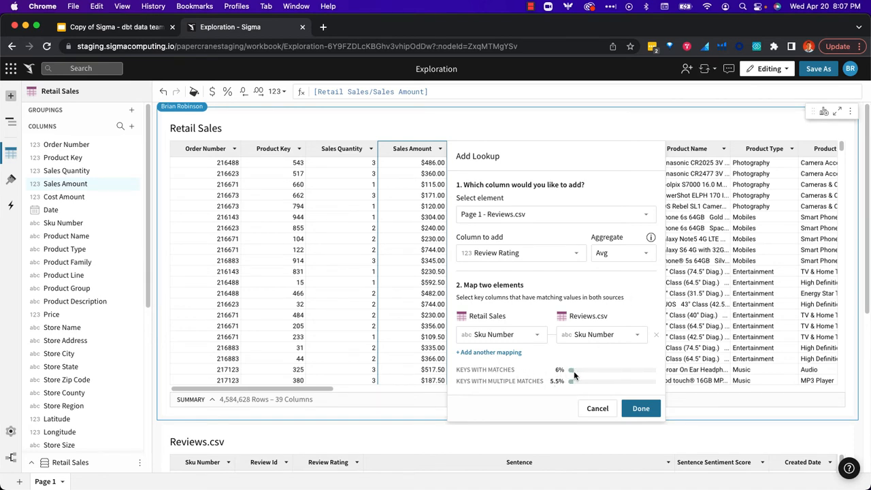
mouse_move(500, 390)
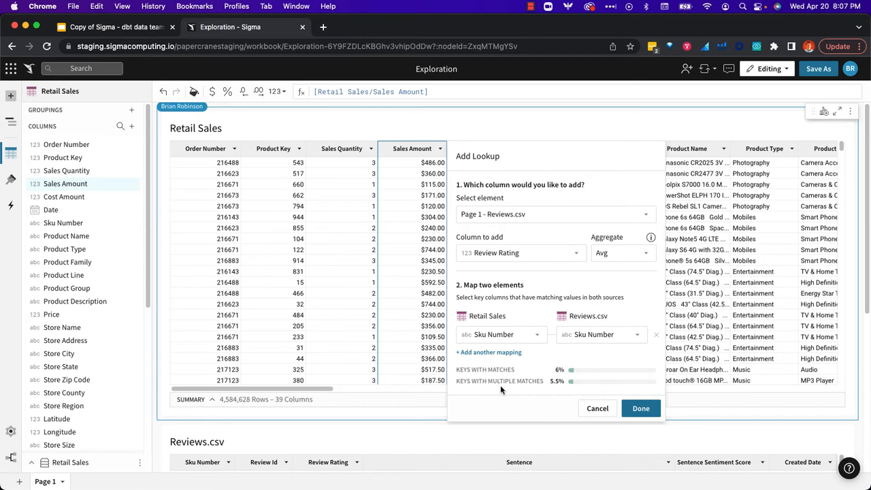
mouse_move(549, 392)
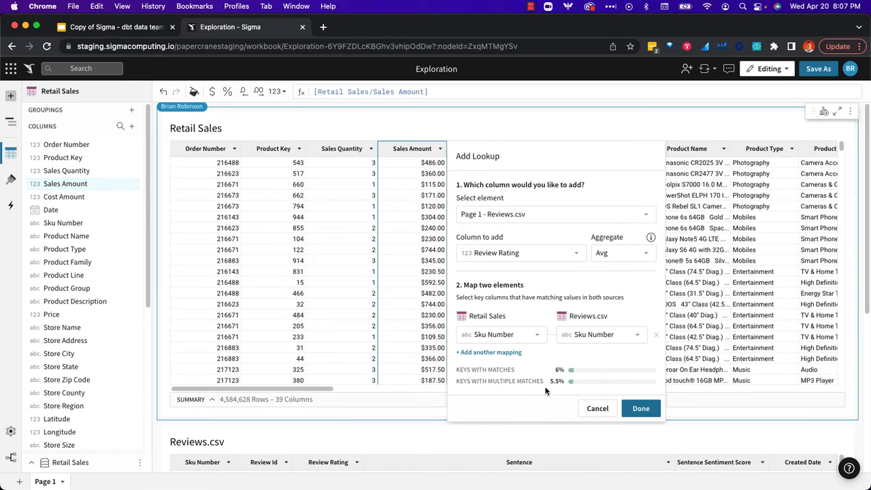
mouse_move(562, 386)
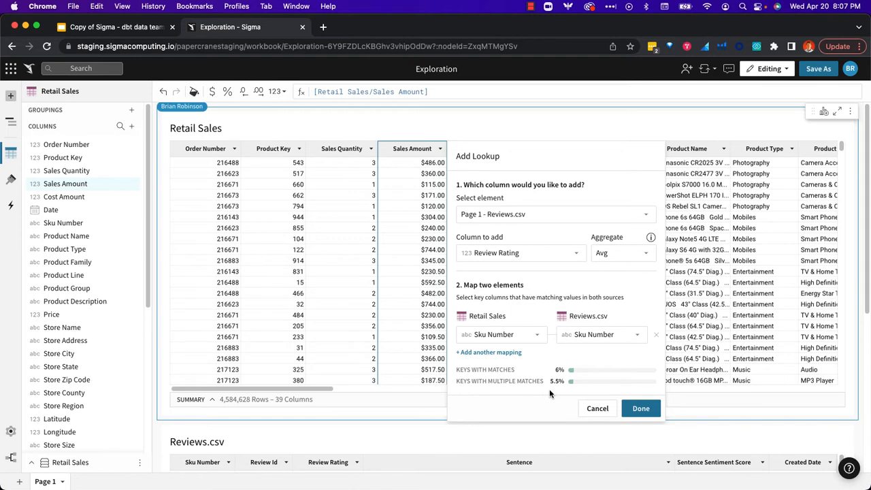
mouse_move(609, 267)
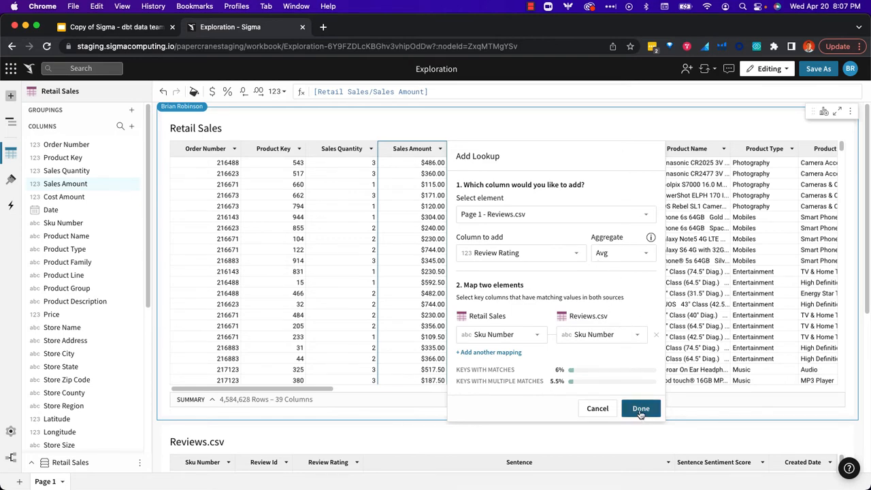
left_click(641, 408)
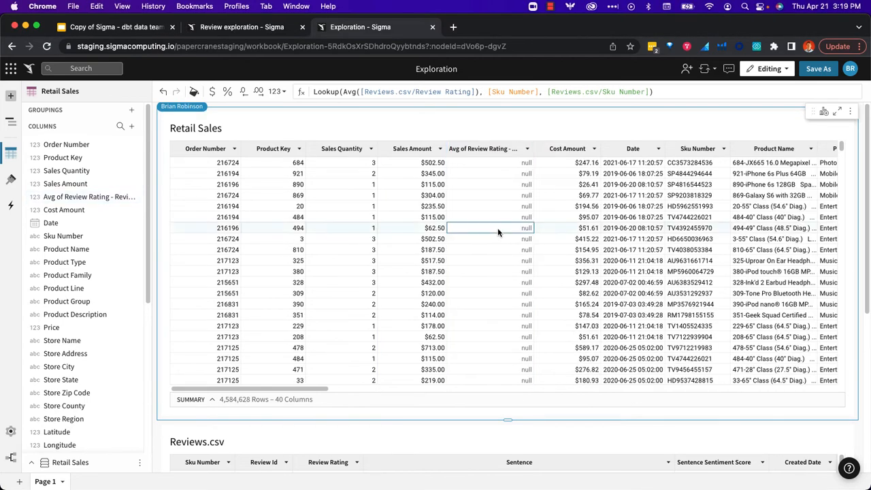
Exclude null average-rating rows, then duplicate Date and truncate the copy to Week
right_click(489, 228)
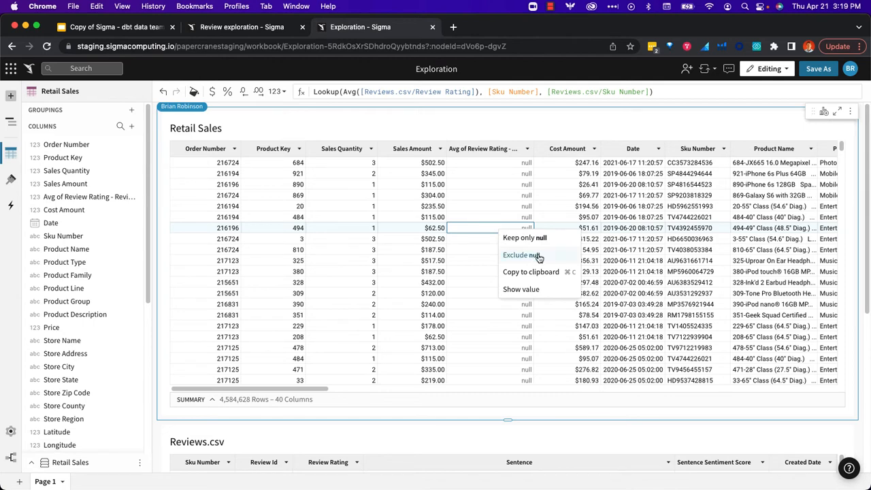
left_click(519, 254)
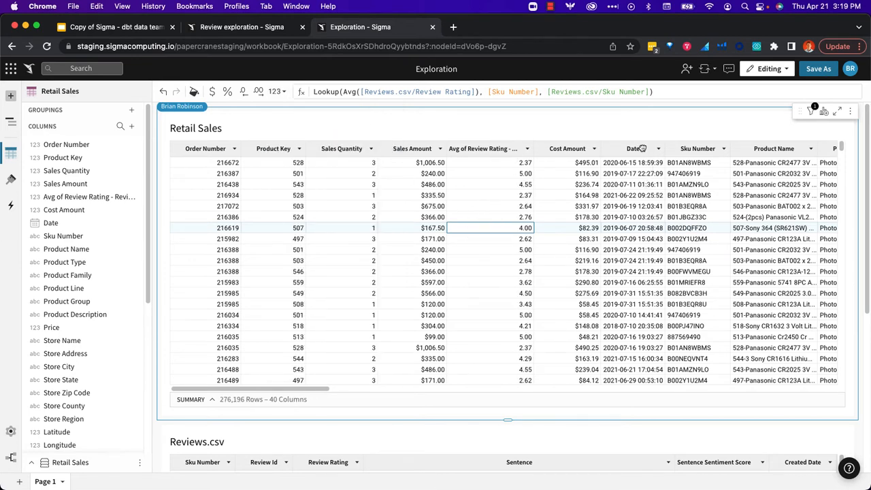
left_click(657, 149)
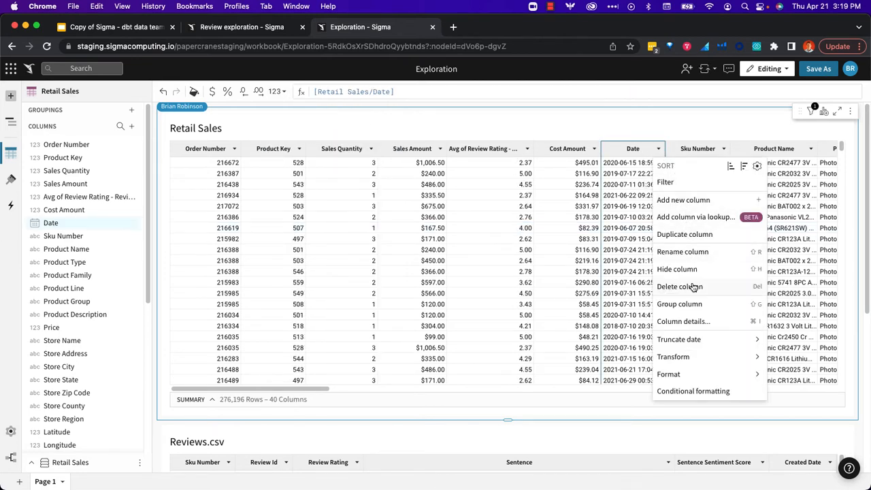
left_click(685, 235)
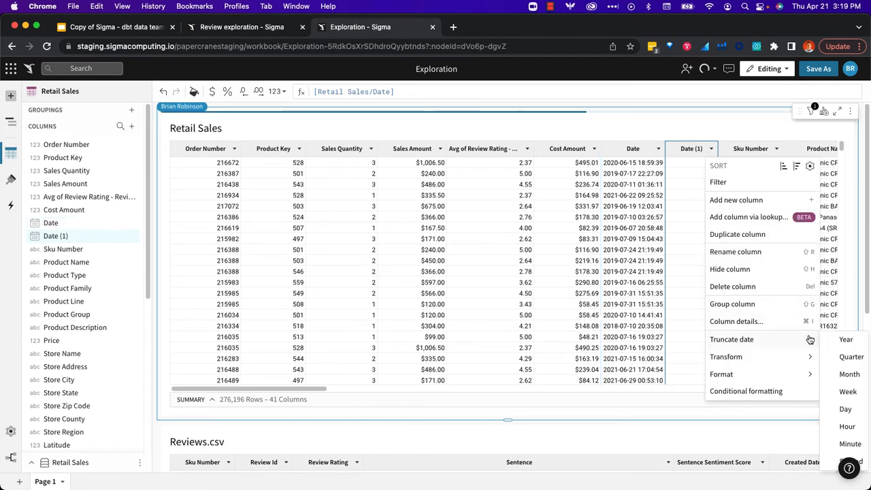
left_click(849, 391)
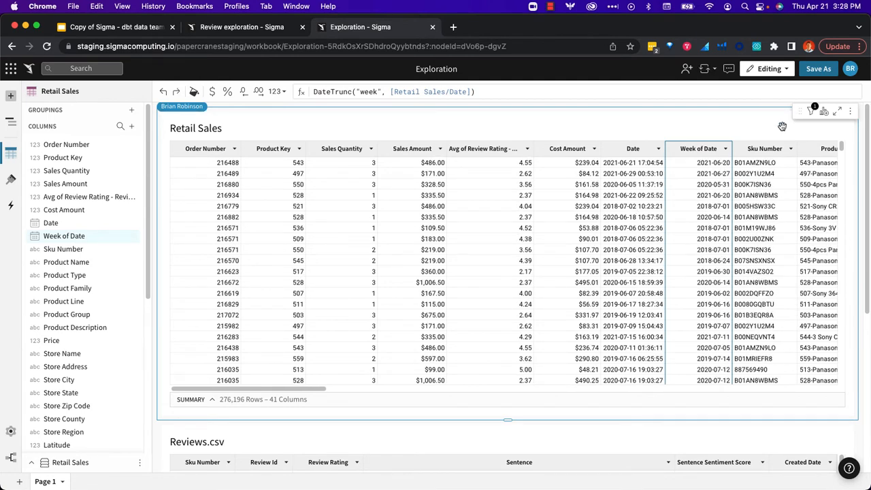
mouse_move(725, 120)
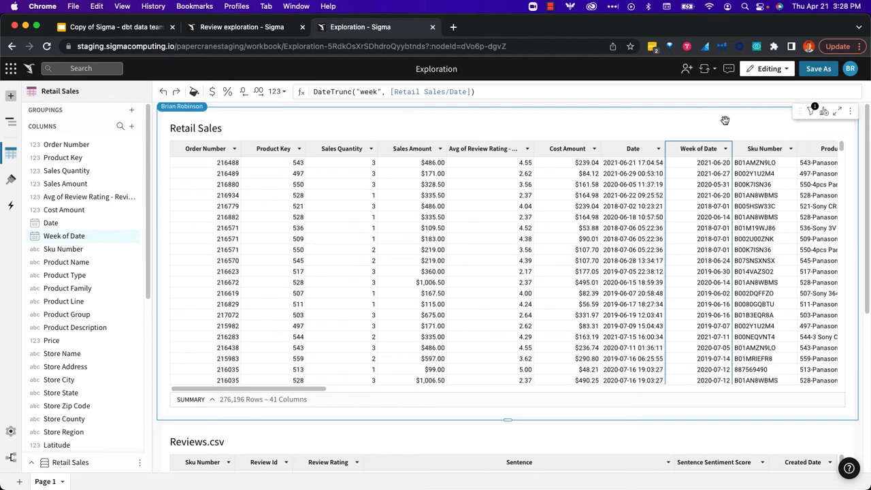
Create a child chart with Week of Date on X-axis and Avg of Review Rating on Y-axis
left_click(825, 111)
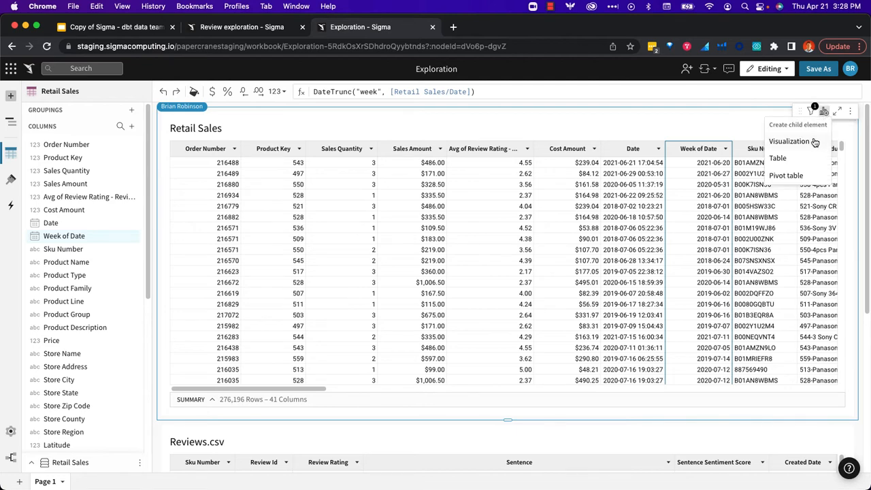
left_click(789, 141)
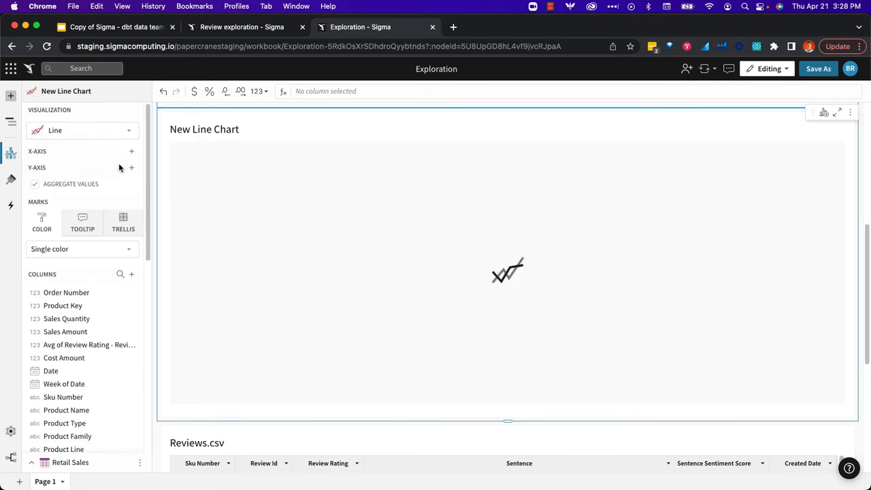
type("wee")
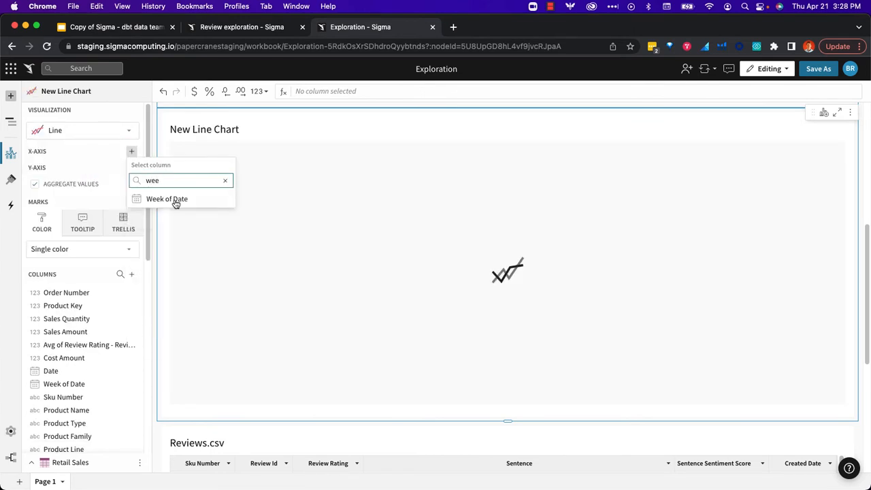
left_click(167, 198)
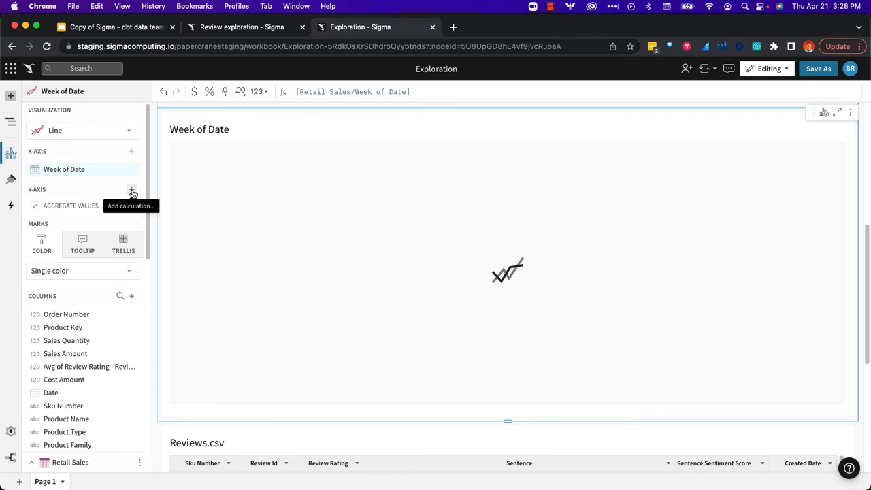
left_click(131, 189)
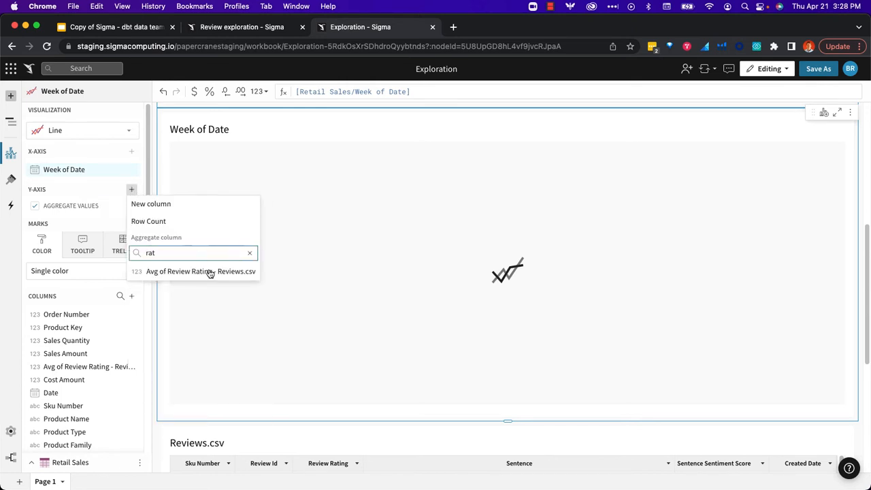
left_click(201, 271)
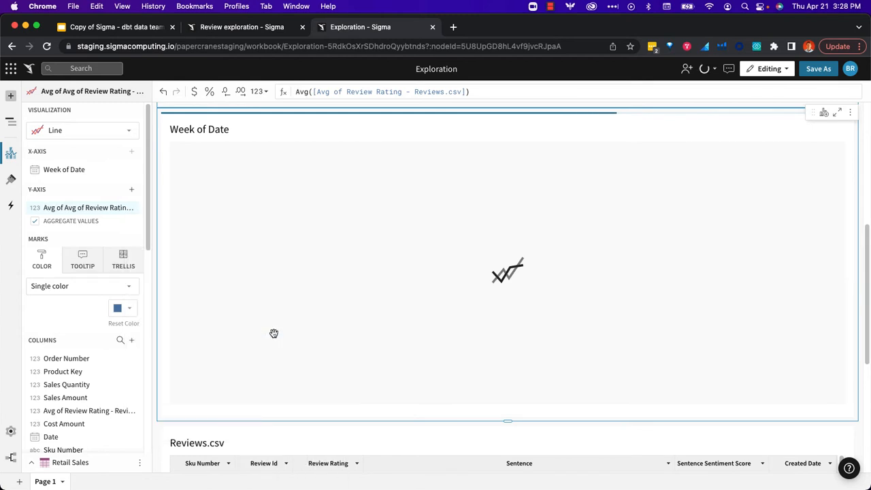
mouse_move(314, 153)
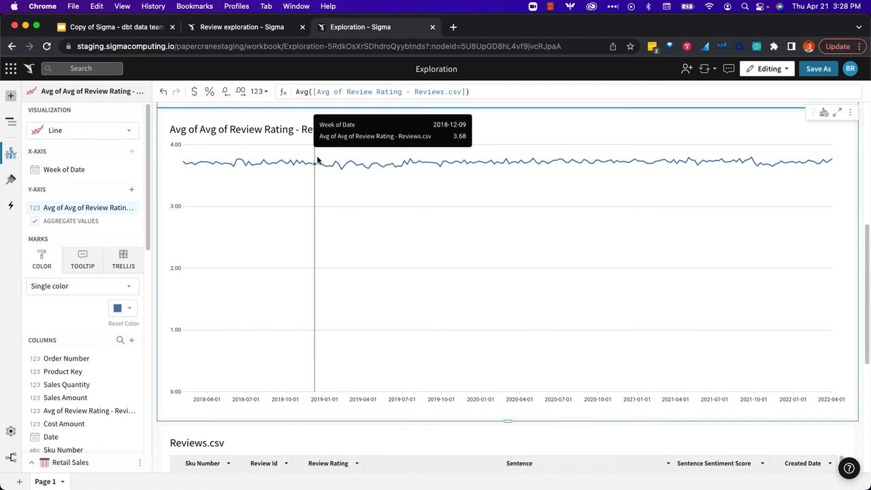
mouse_move(537, 160)
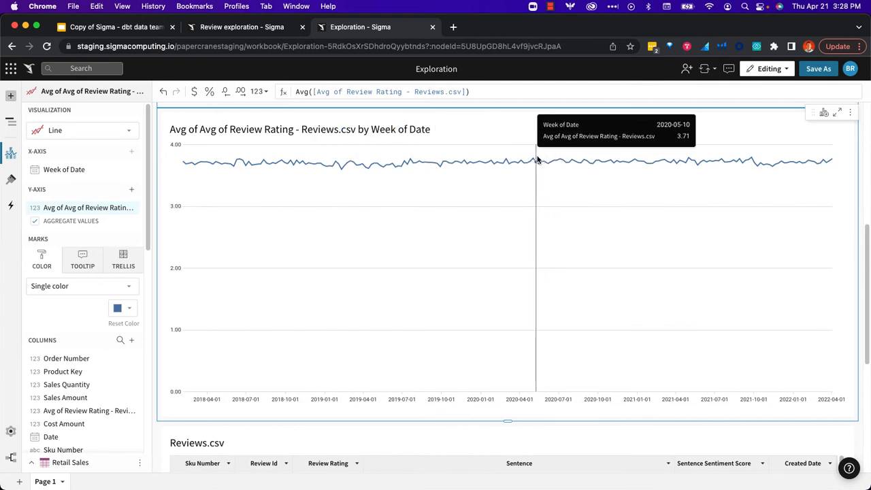
mouse_move(133, 222)
type("grou")
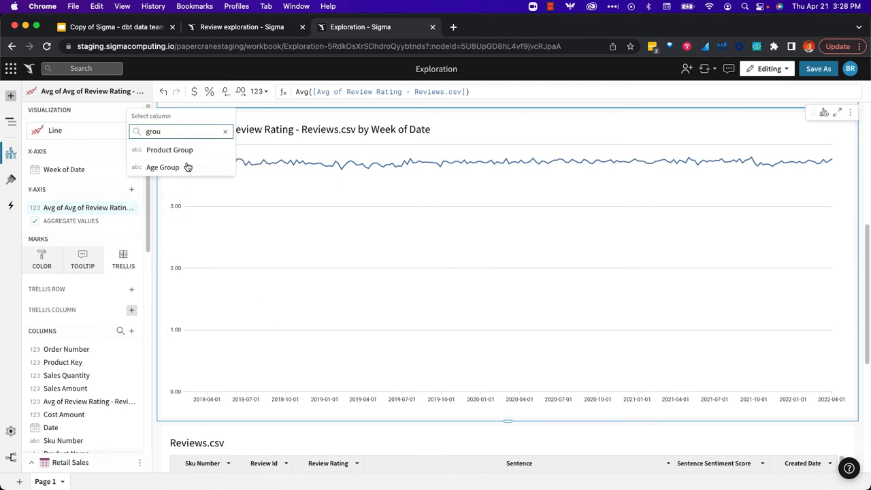
Add Product Group as the chart's trellis column, producing Panasonic and Sony panels
left_click(169, 150)
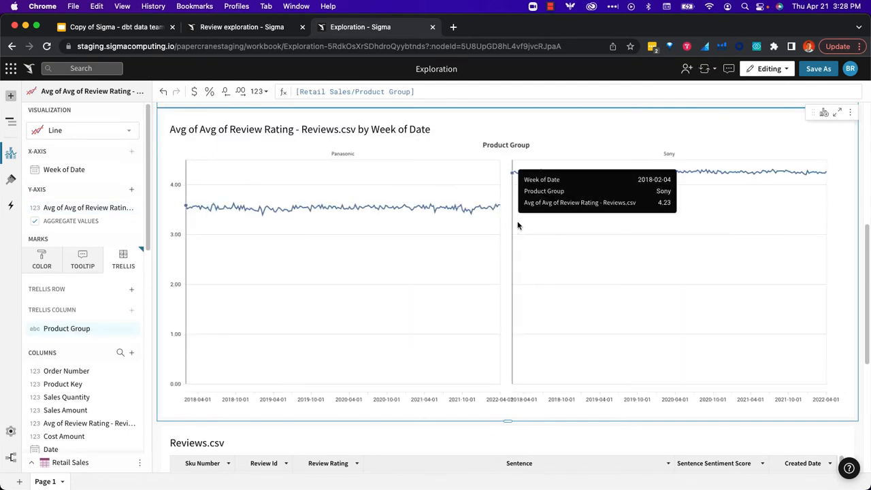
mouse_move(398, 212)
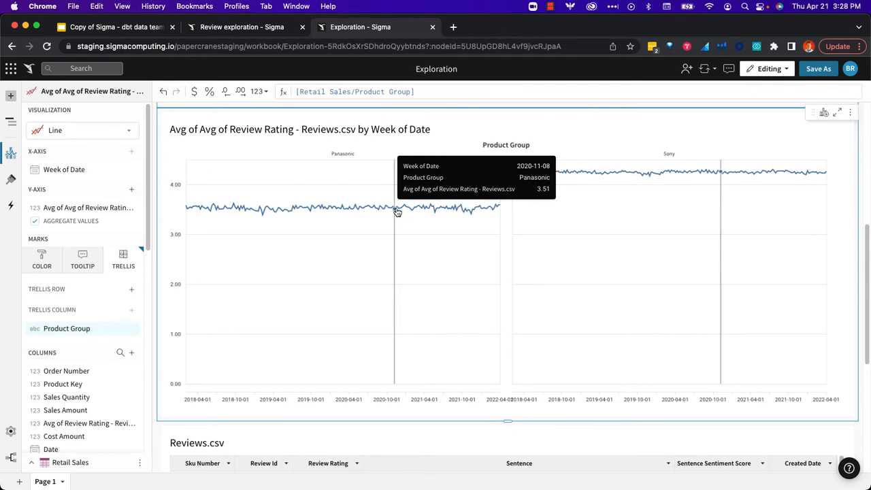
mouse_move(639, 170)
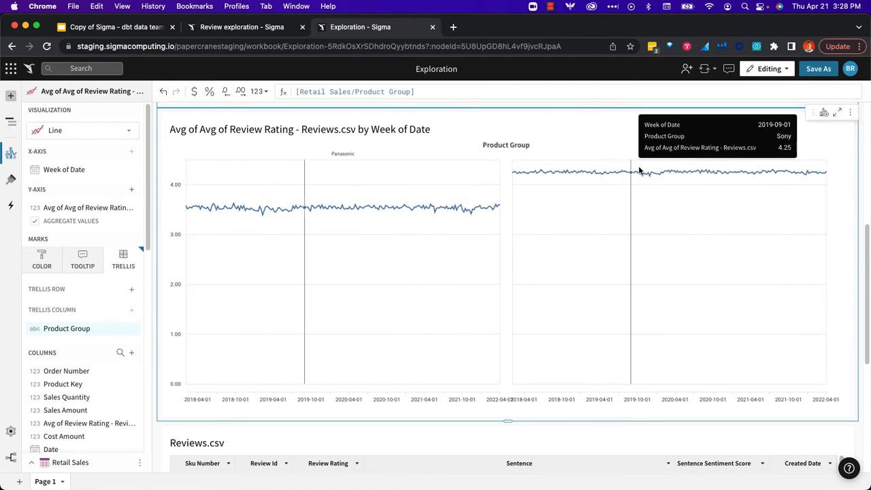
mouse_move(670, 172)
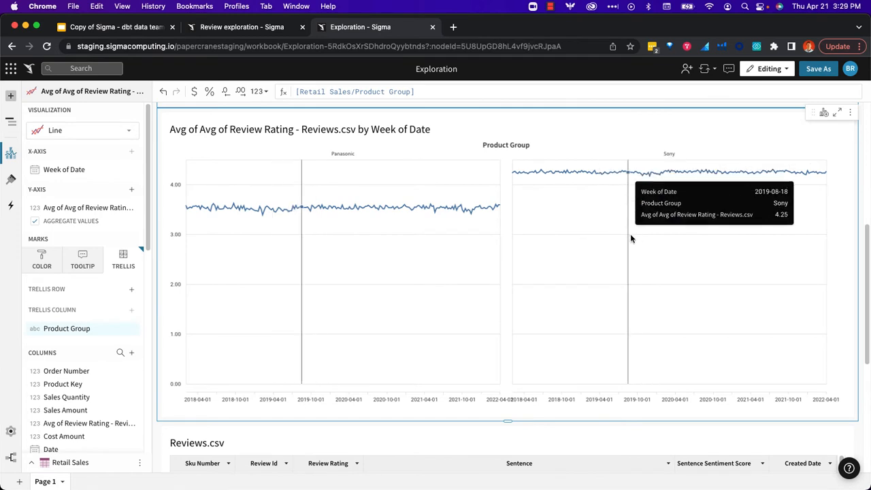
mouse_move(159, 304)
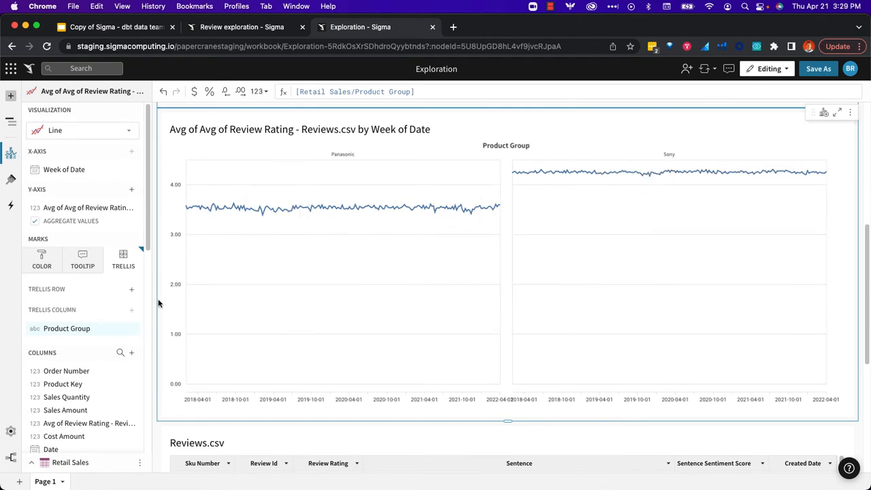
mouse_move(132, 192)
type("quan")
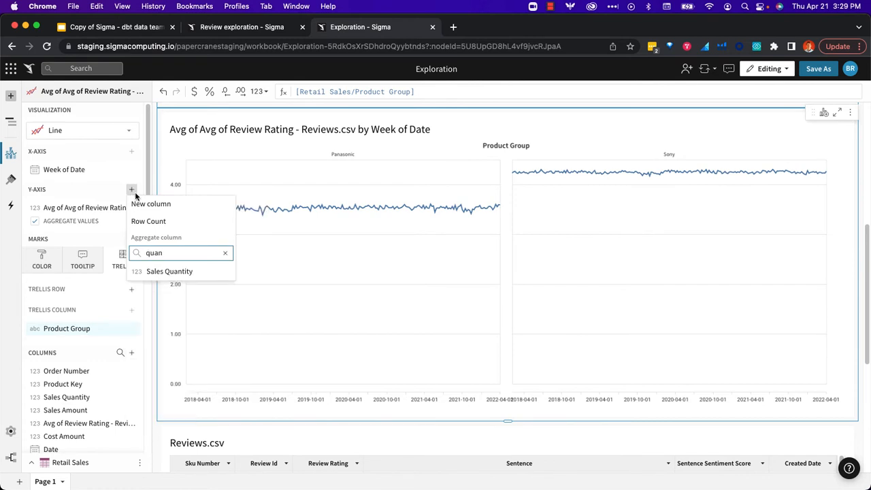
Add Sum of Sales Quantity as a second Y-axis line in the Panasonic and Sony panels
left_click(169, 271)
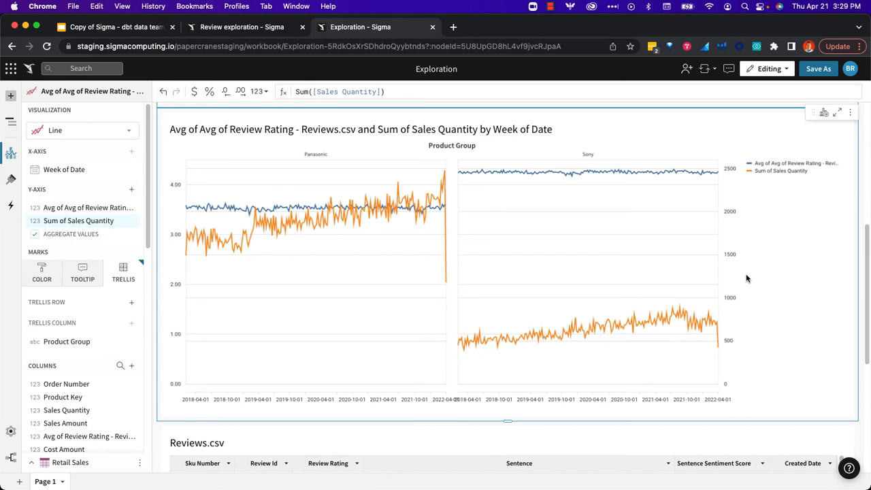
mouse_move(668, 265)
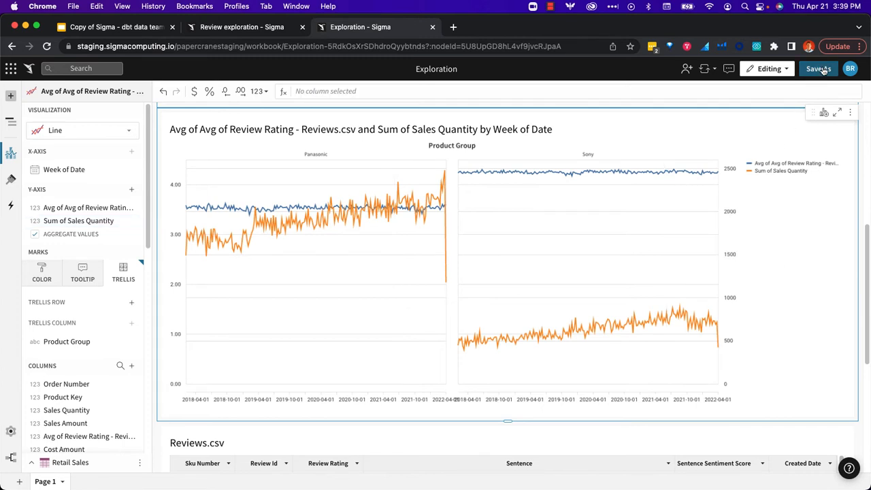
Save the workbook under the name 'Review exploration'
left_click(818, 68)
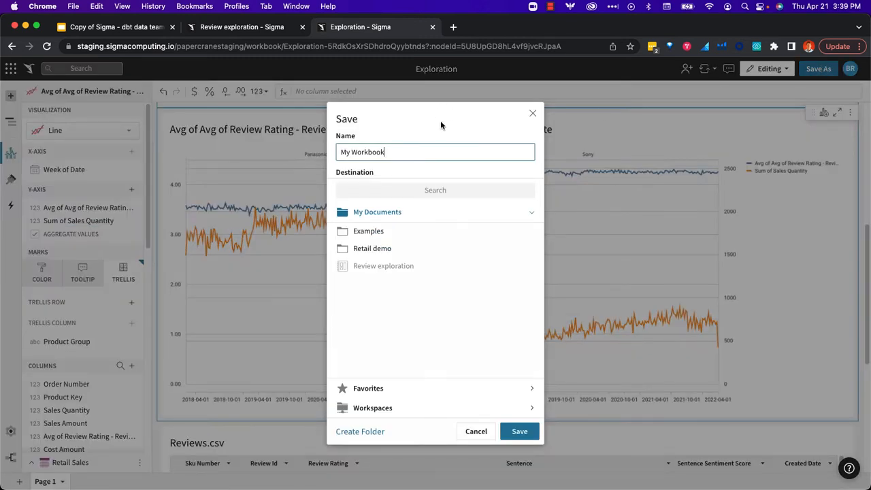
type("Review exploration")
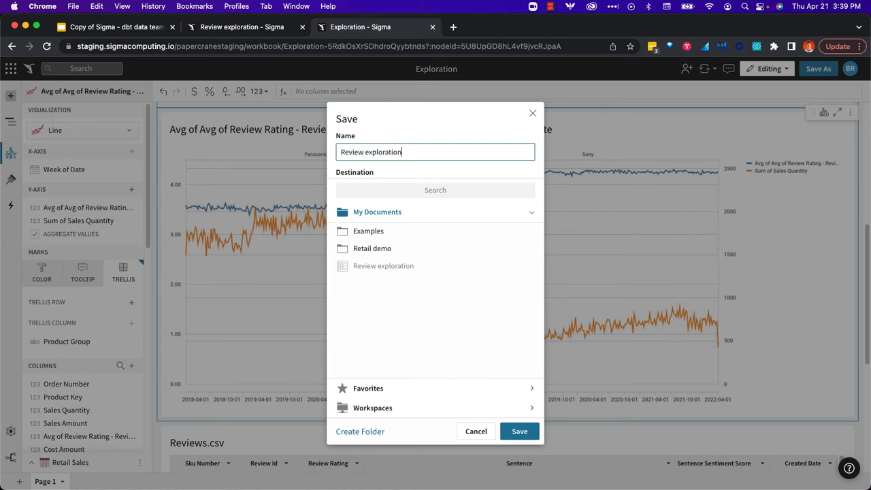
left_click(520, 431)
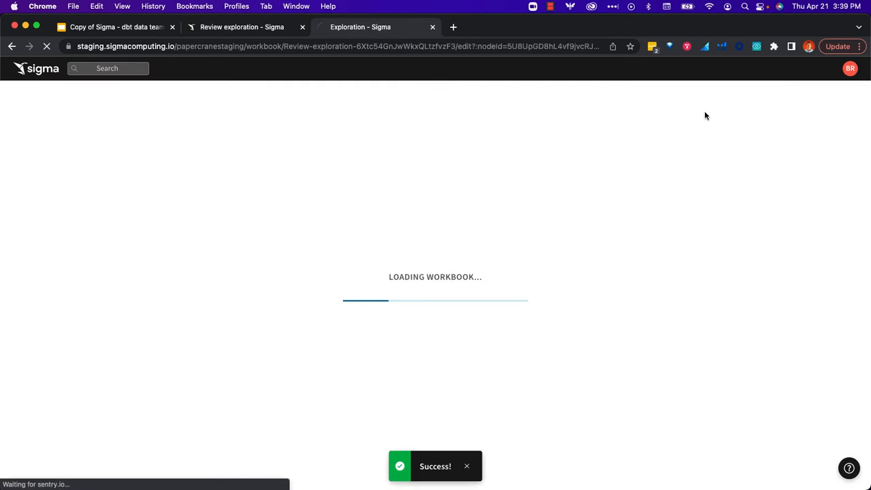
Share the workbook with teammate Matt
left_click(688, 68)
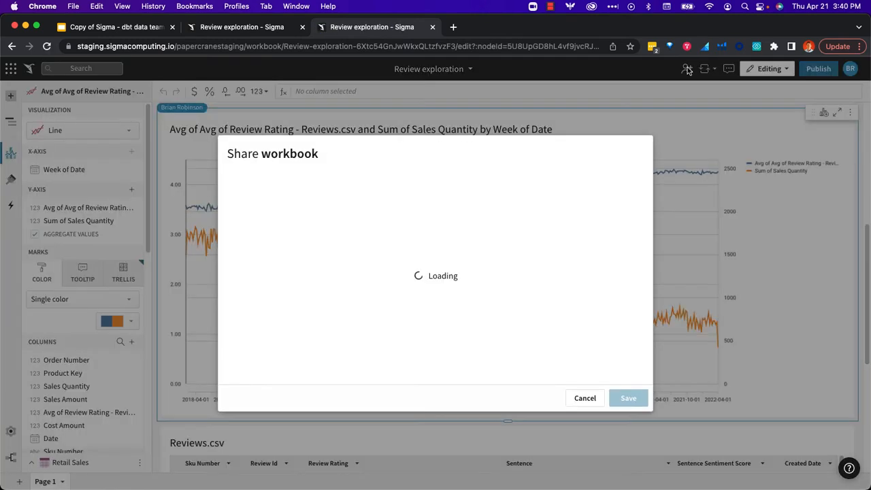
type("matt")
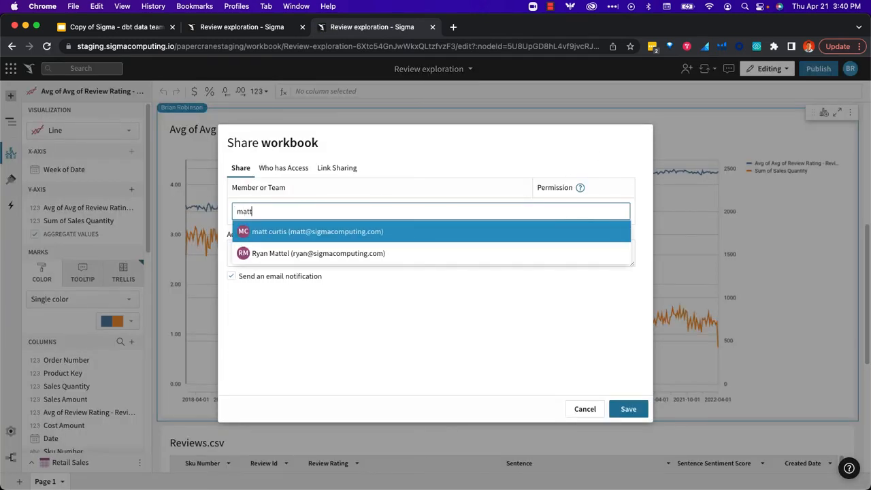
left_click(318, 230)
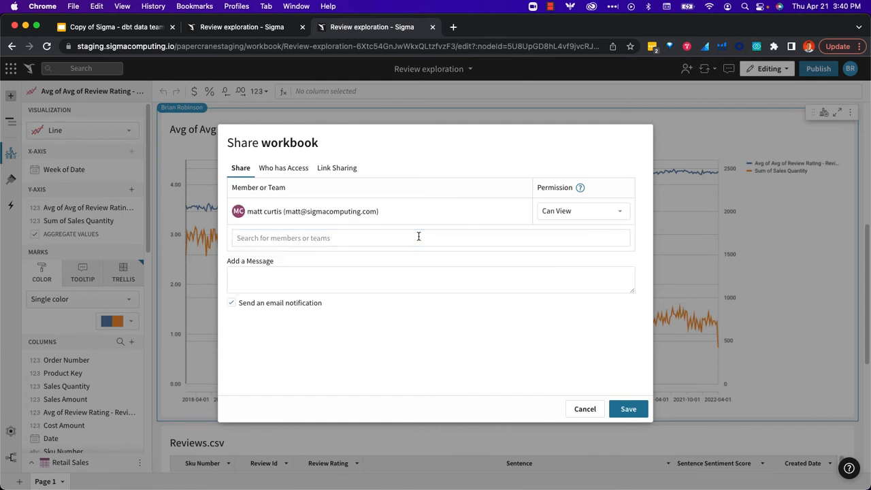
left_click(582, 211)
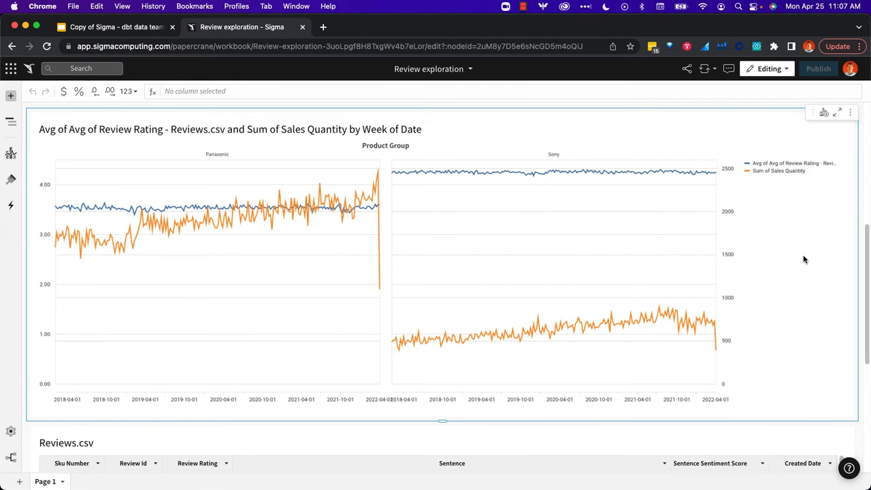
mouse_move(11, 458)
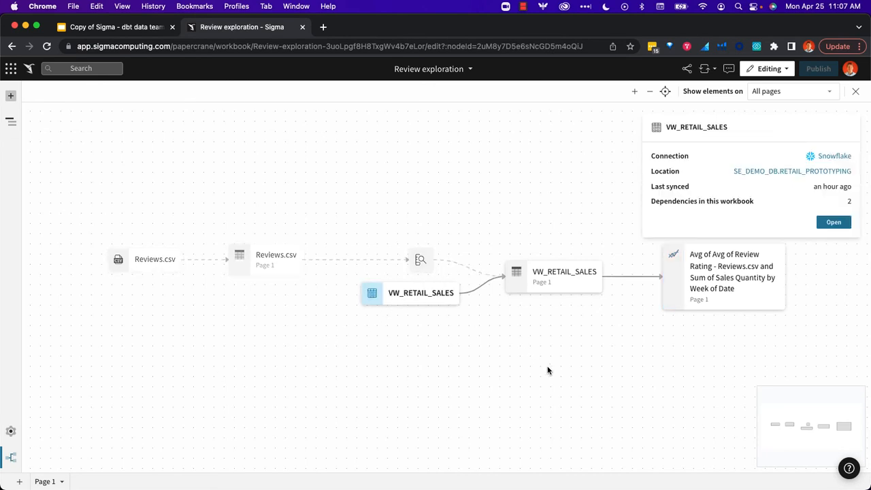
View the VW_RETAIL_SALES lookup's mapping keys, then go to the Avg of Review Rating column
left_click(555, 276)
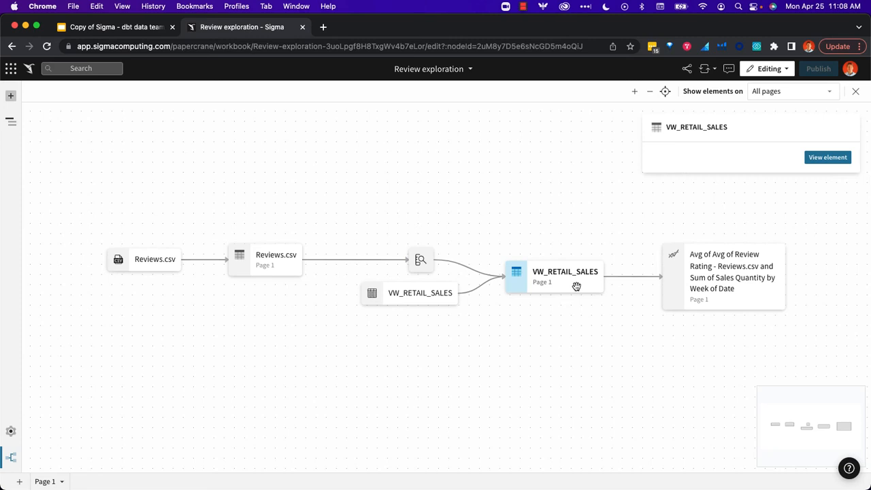
mouse_move(650, 283)
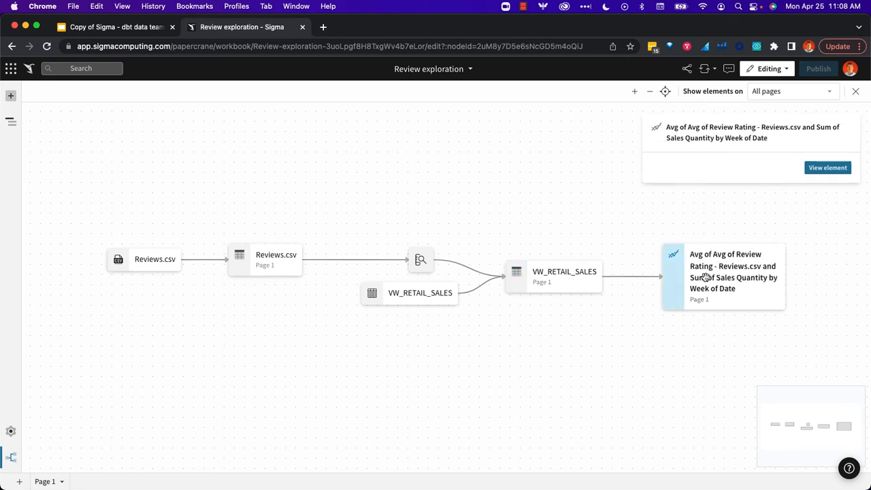
left_click(554, 276)
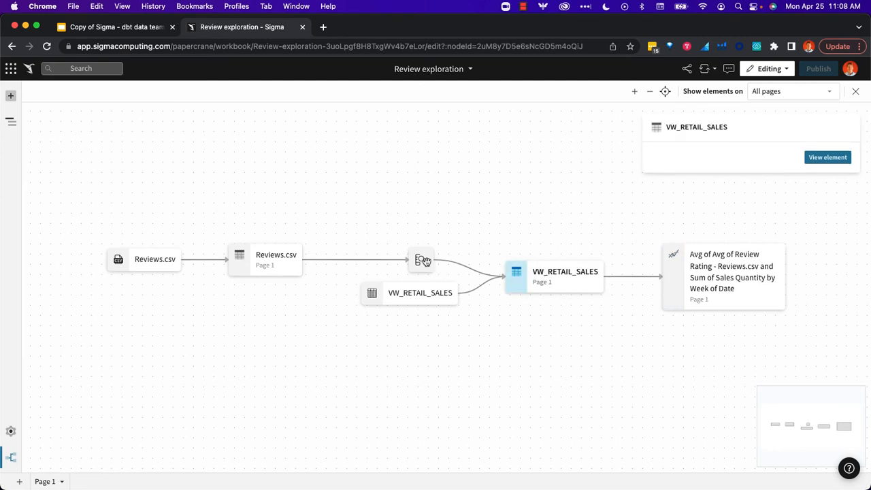
left_click(422, 259)
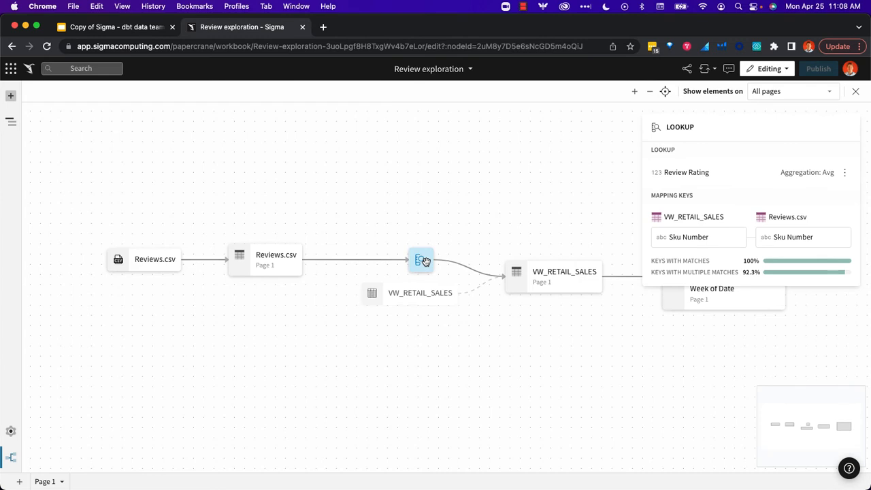
mouse_move(325, 247)
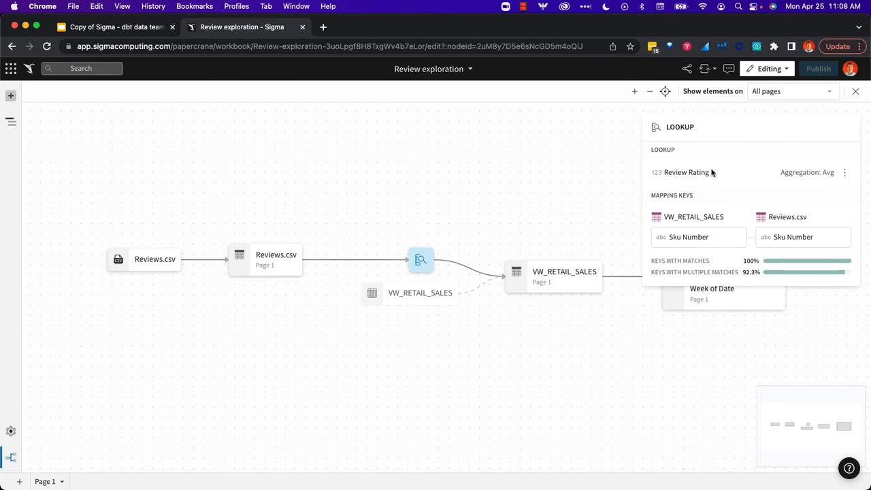
mouse_move(829, 173)
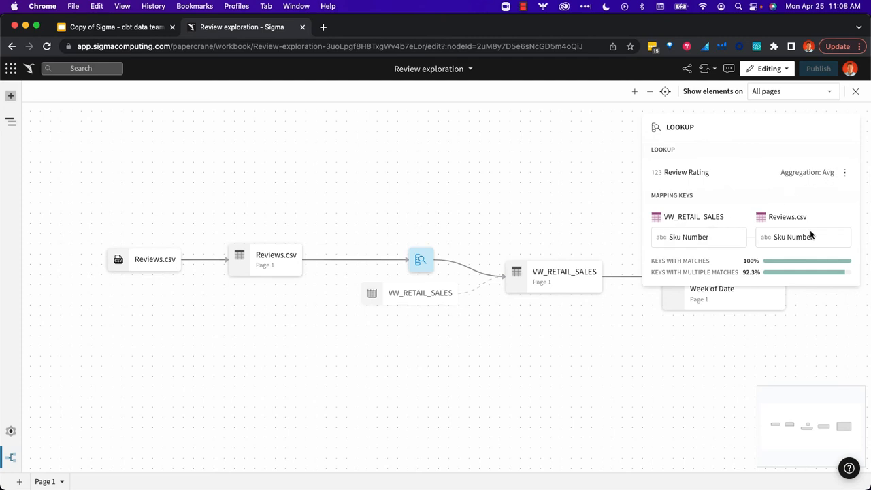
mouse_move(810, 234)
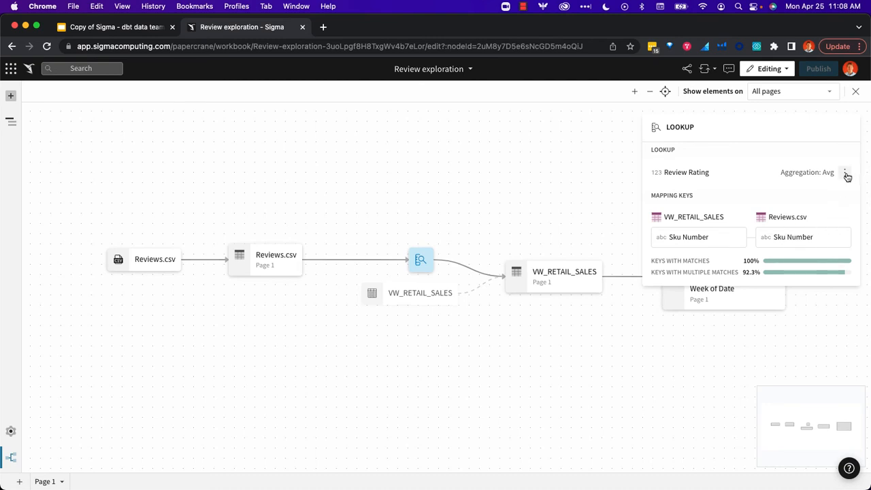
left_click(846, 173)
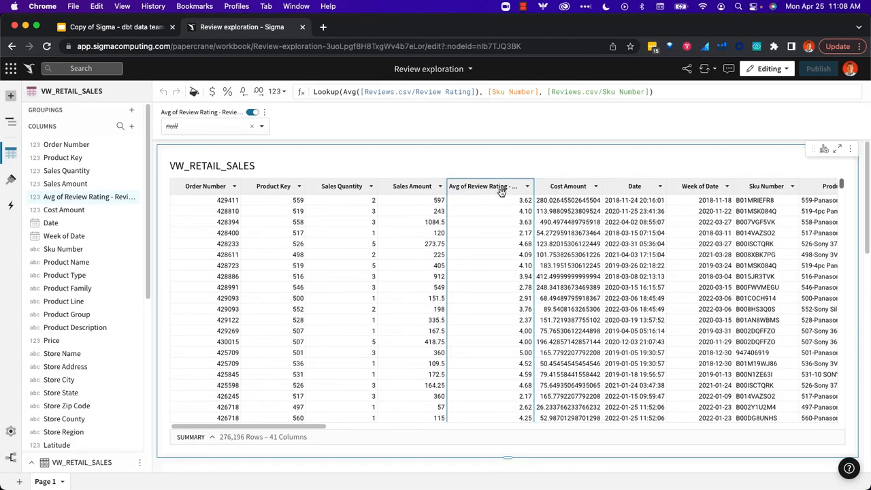
left_click(527, 186)
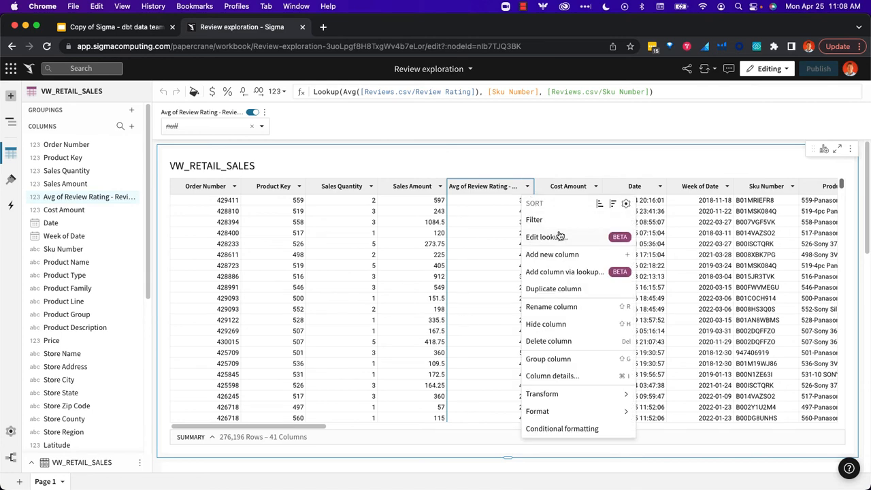
left_click(543, 237)
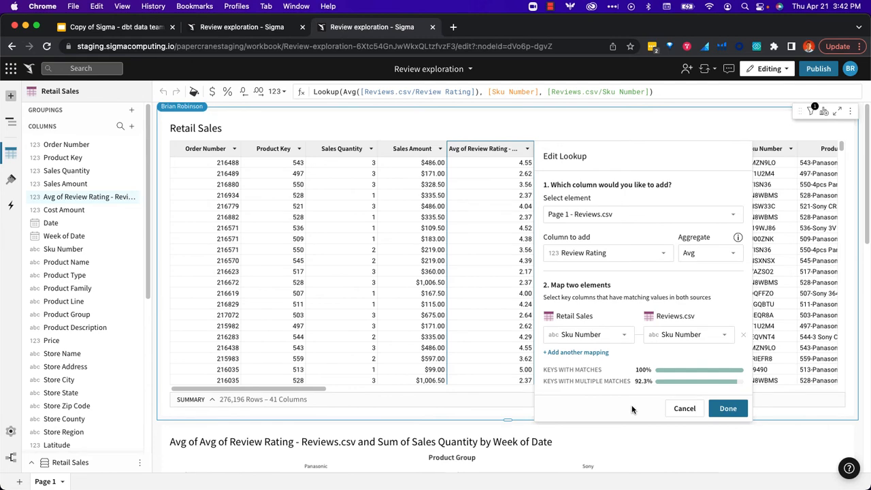
left_click(728, 408)
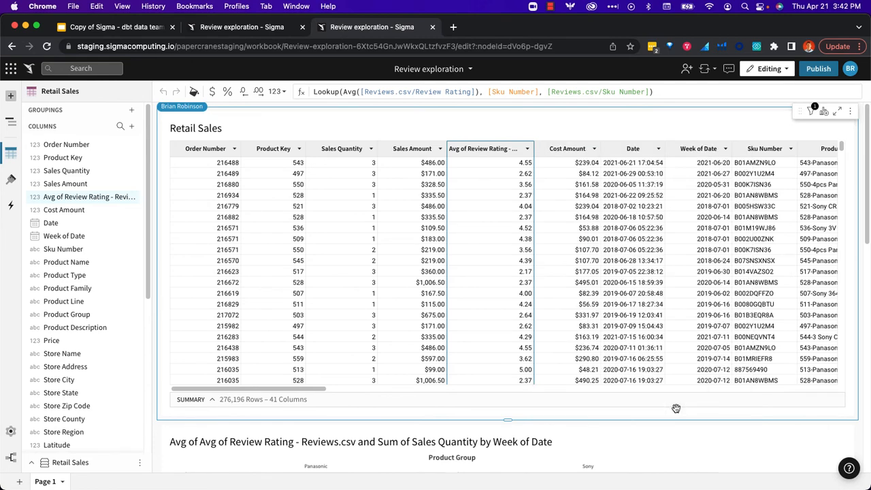
left_click(706, 68)
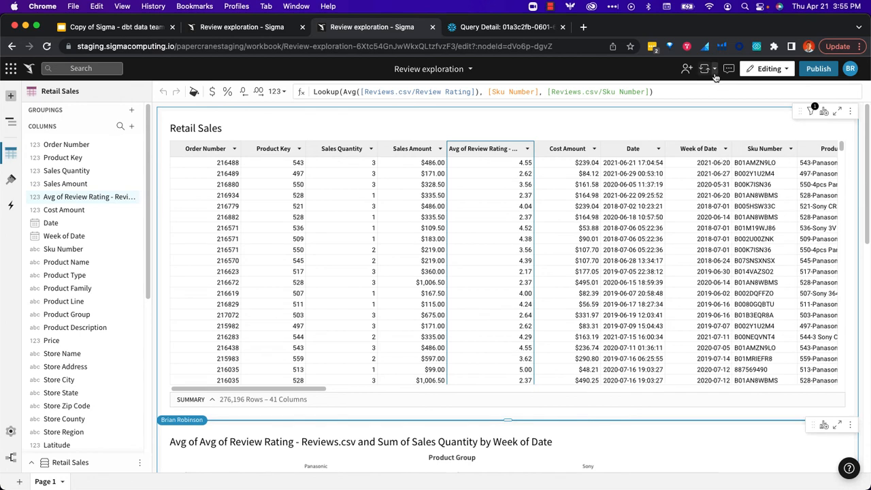
Open the workbook's query history and read the line visualization's SQL
left_click(706, 68)
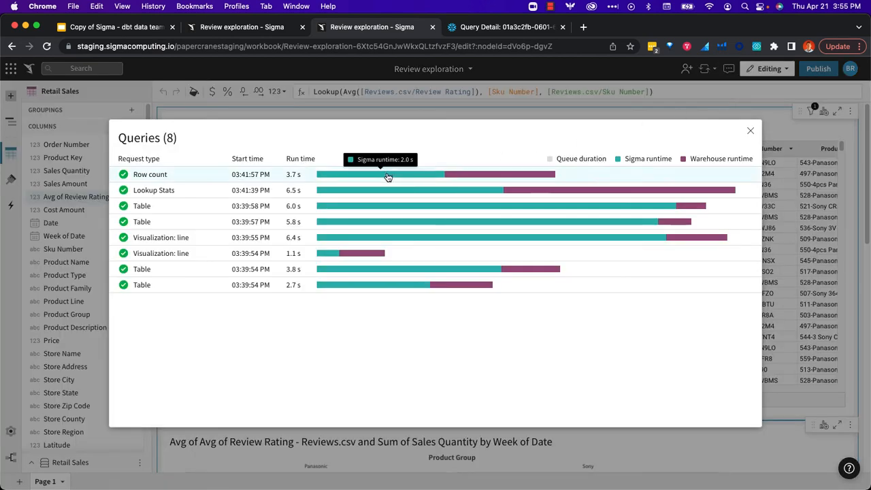
mouse_move(403, 228)
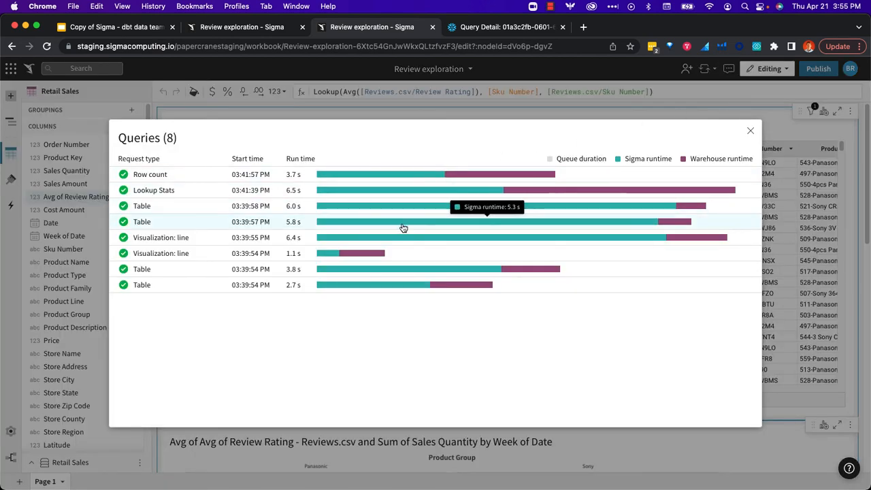
left_click(161, 238)
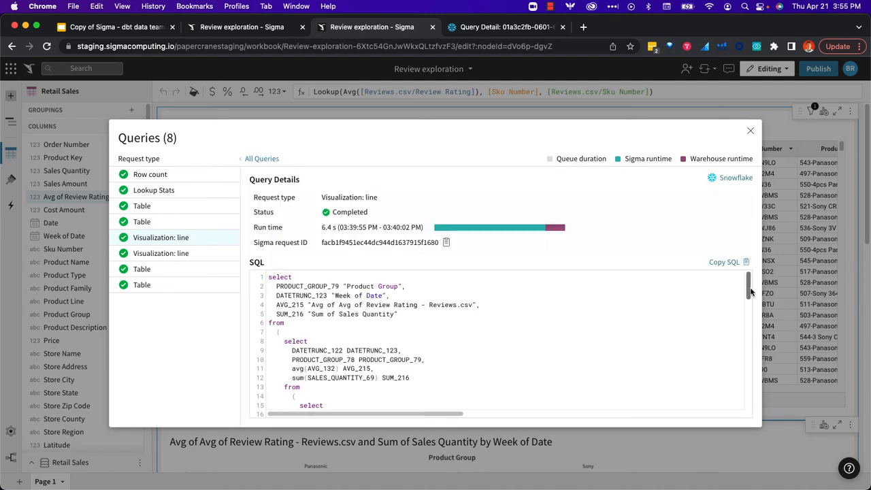
scroll("down", 3)
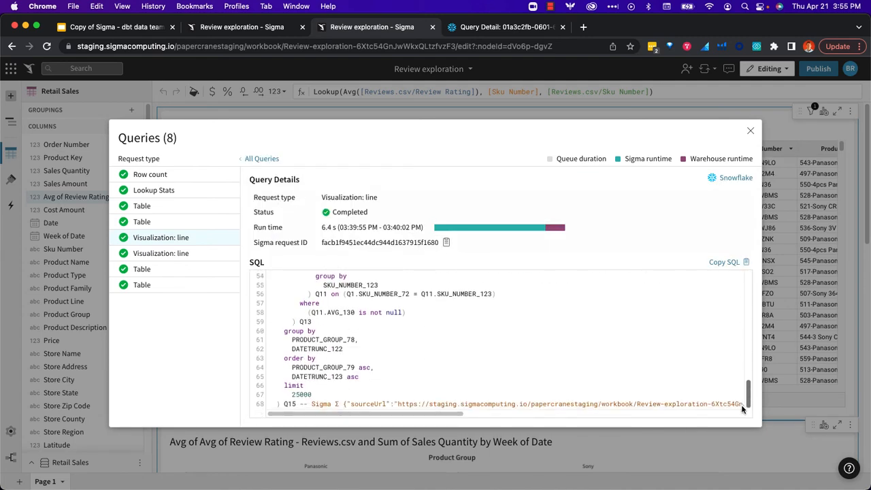
Read through the generated SQL for the Table rows query
left_click(142, 206)
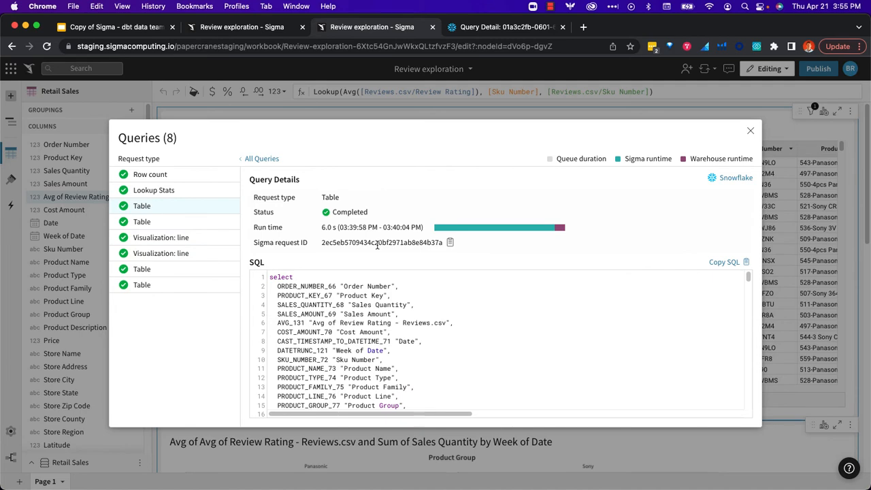
scroll("down", 3)
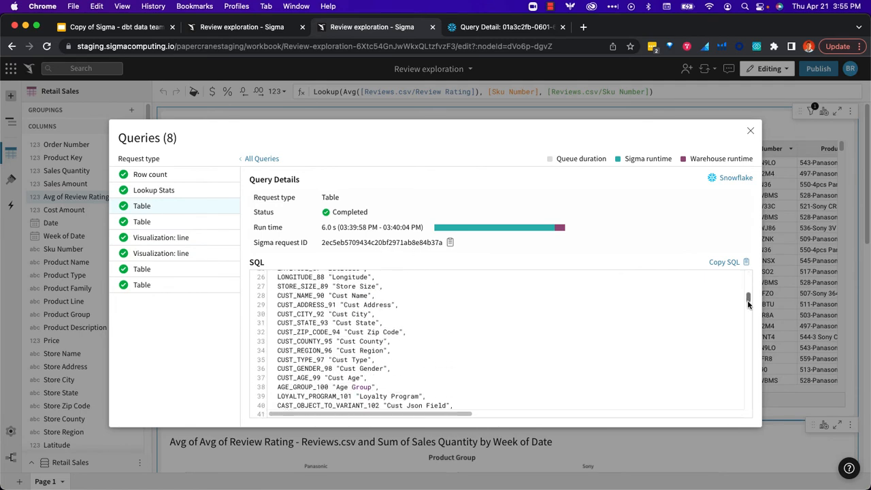
scroll("down", 3)
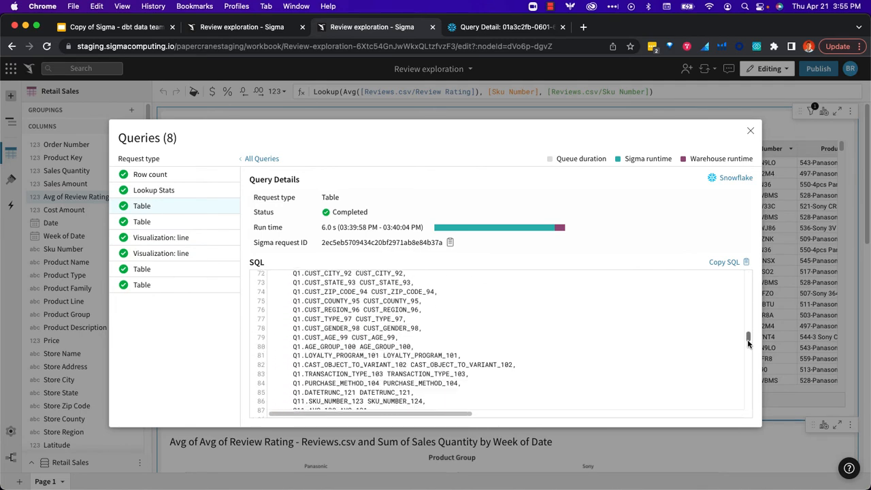
scroll("down", 3)
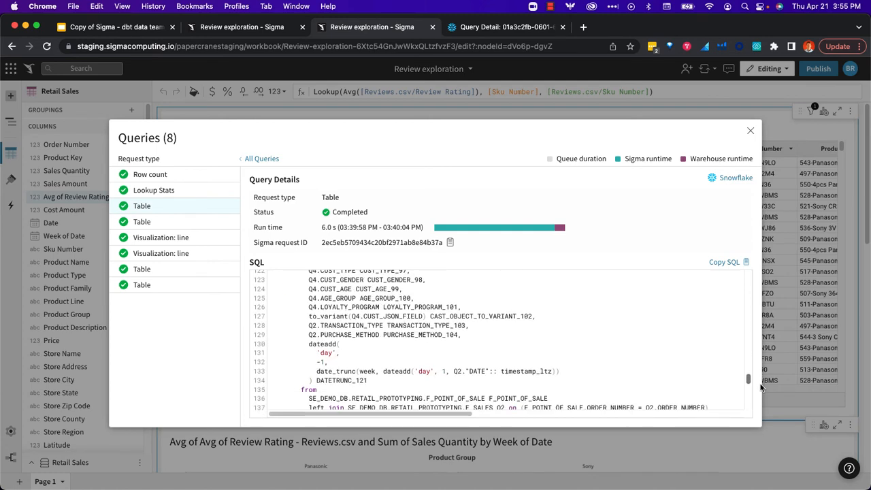
scroll("down", 3)
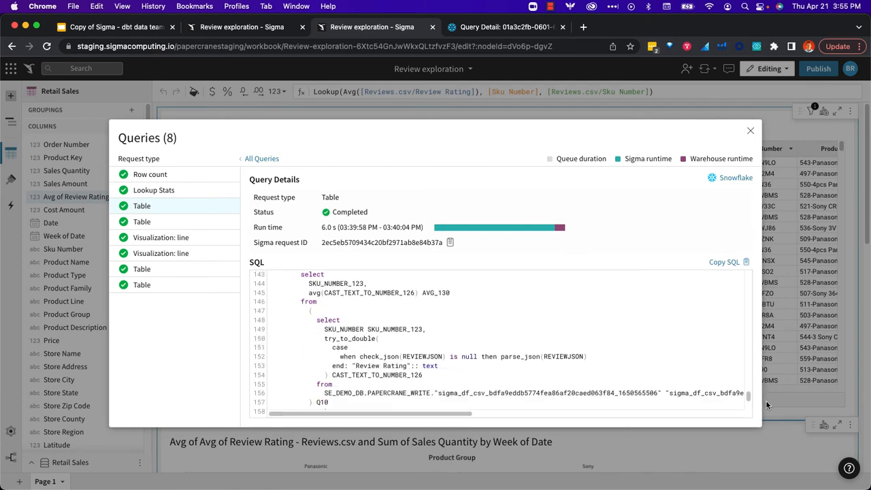
scroll("down", 3)
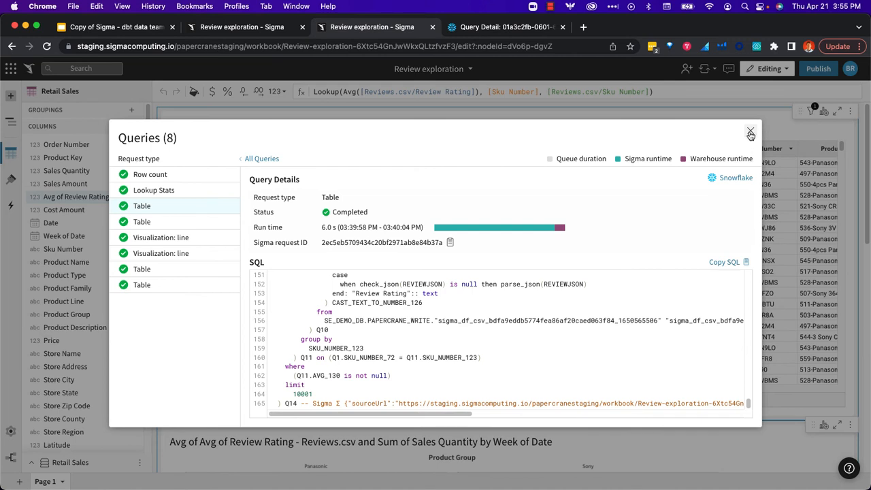
mouse_move(751, 132)
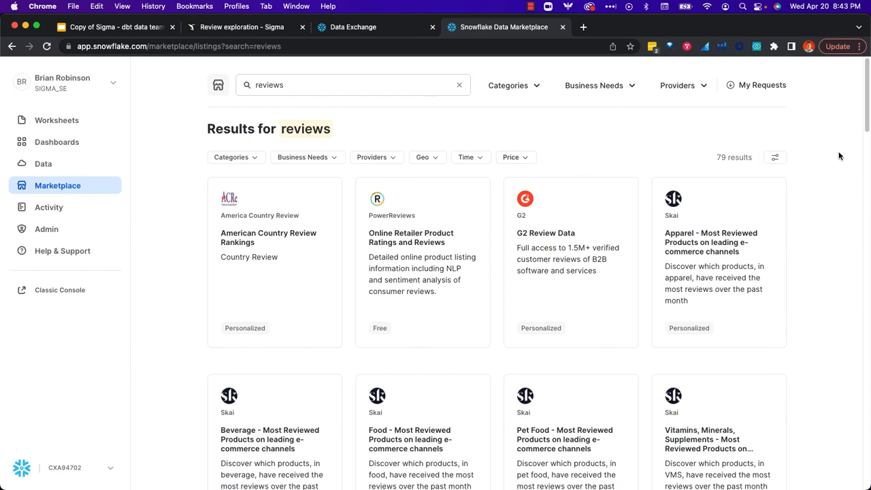
mouse_move(355, 109)
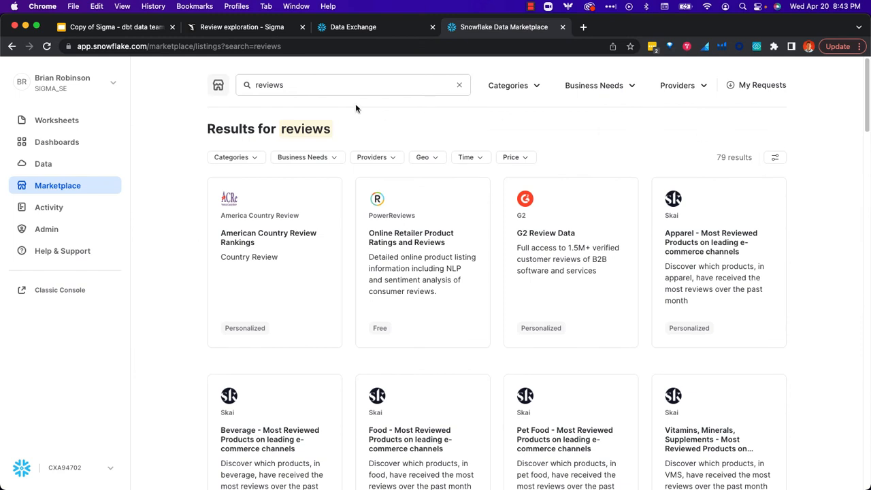
mouse_move(173, 94)
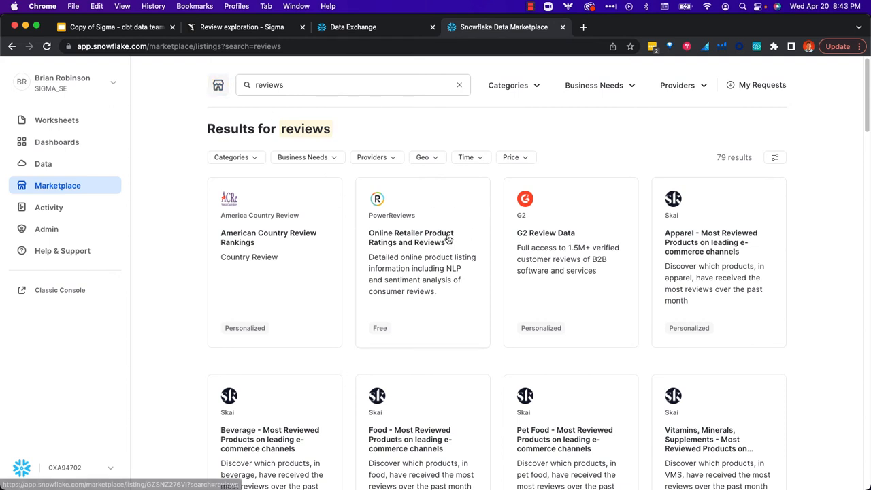
mouse_move(435, 296)
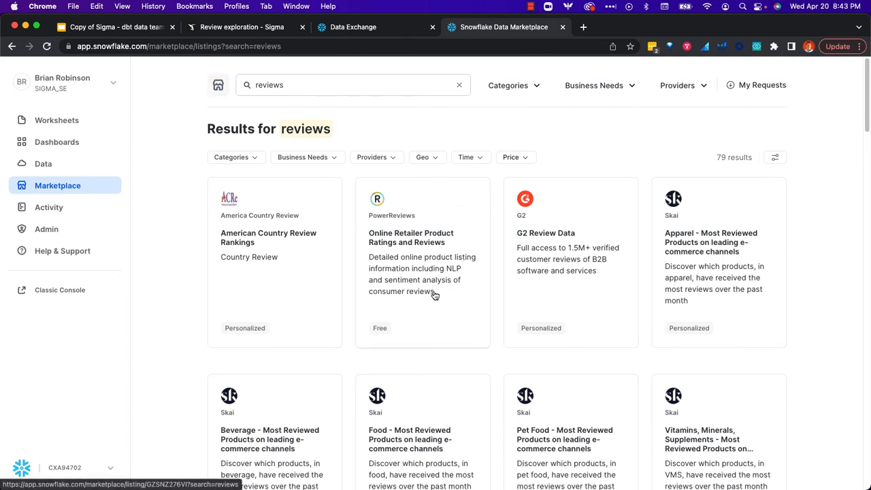
mouse_move(448, 267)
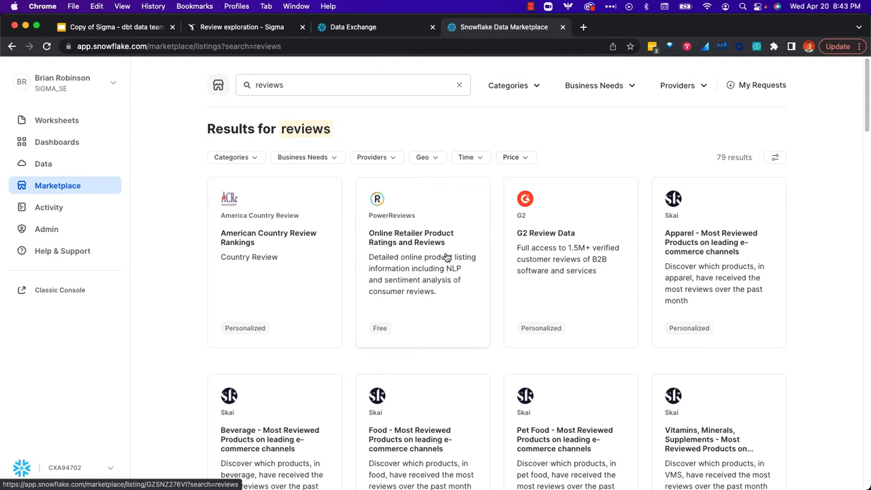
mouse_move(180, 86)
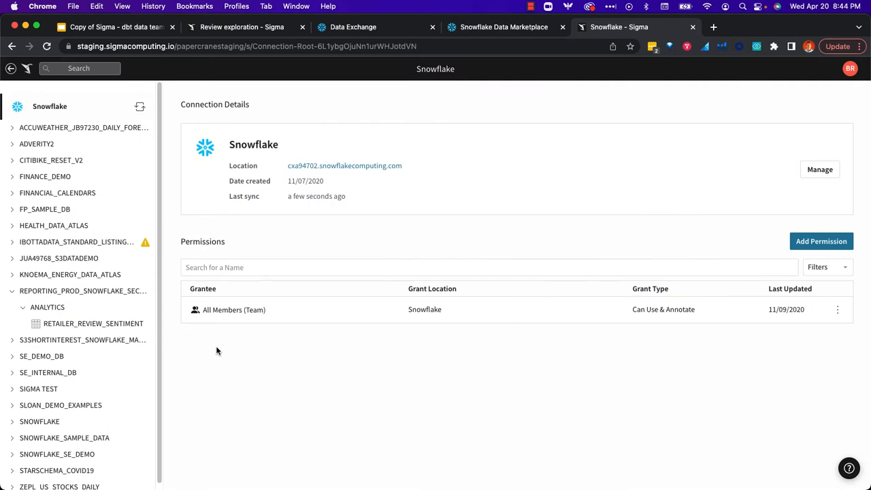
mouse_move(135, 319)
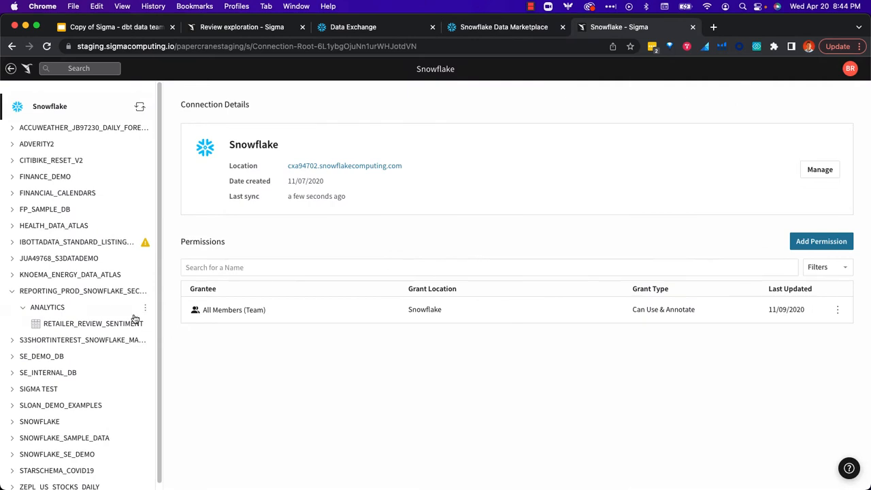
mouse_move(135, 323)
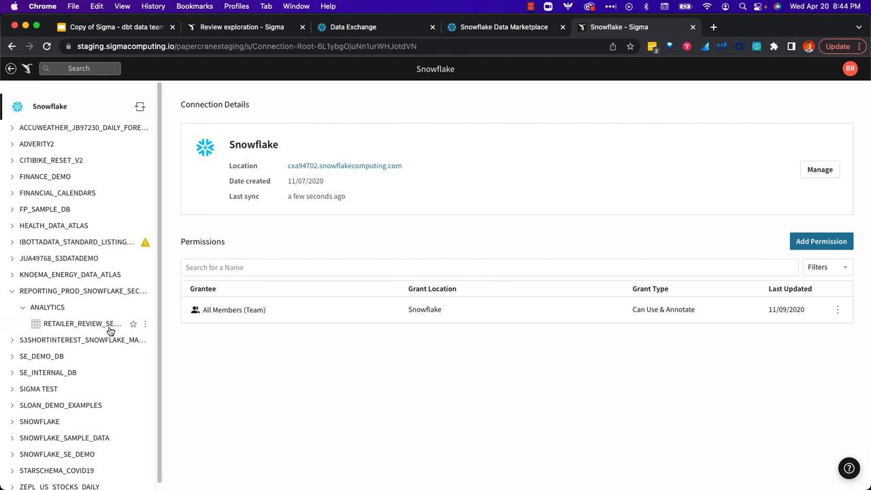
Open the RETAILER_REVIEW_SENTIMENT table from Snowflake and select a Page Id cell
left_click(82, 324)
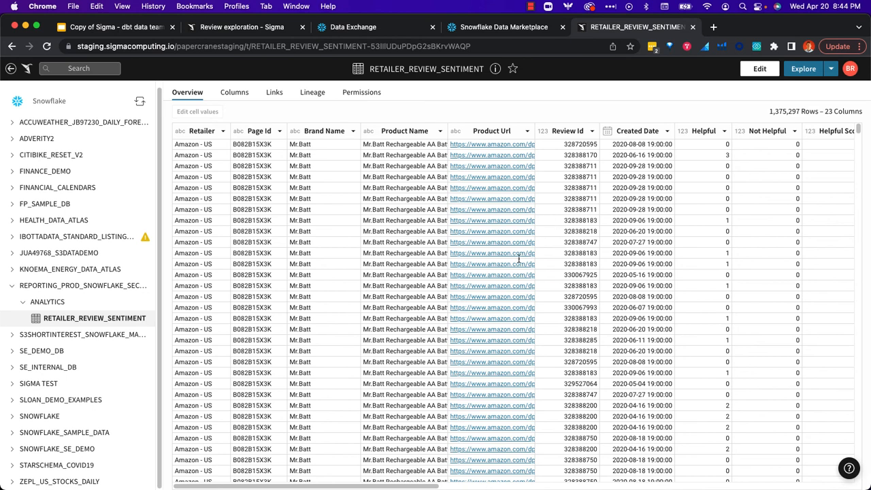
left_click(251, 209)
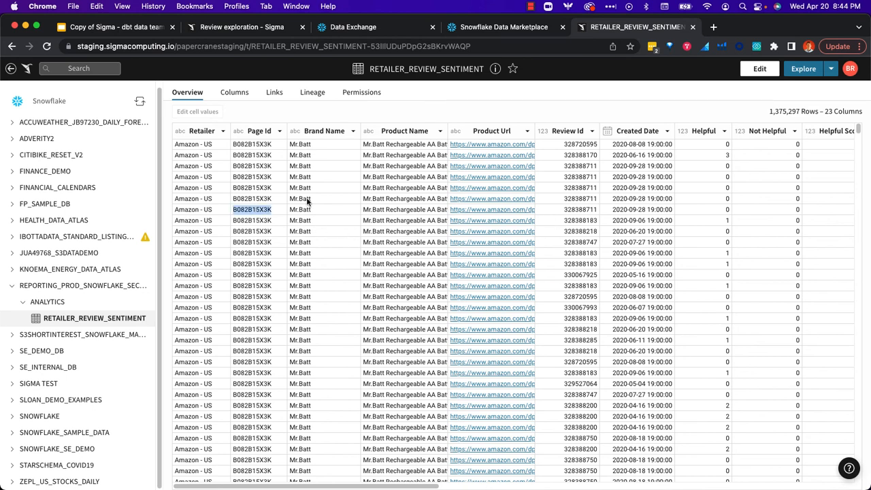
mouse_move(606, 99)
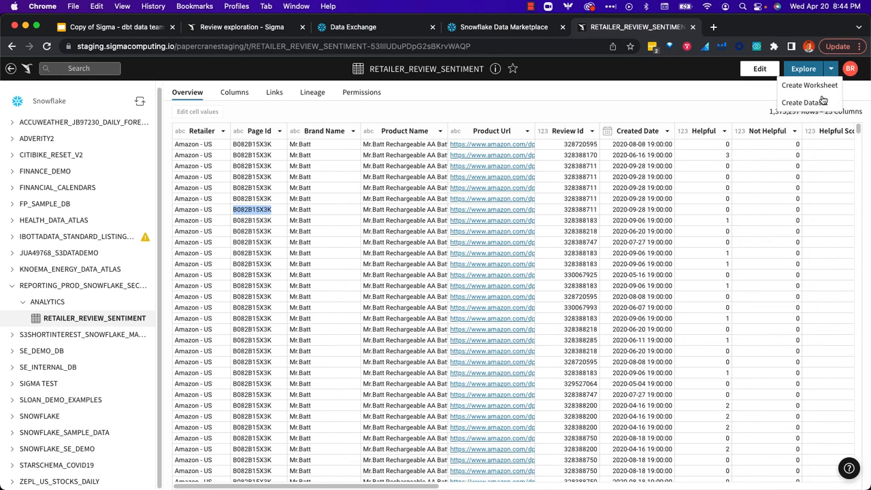
mouse_move(826, 109)
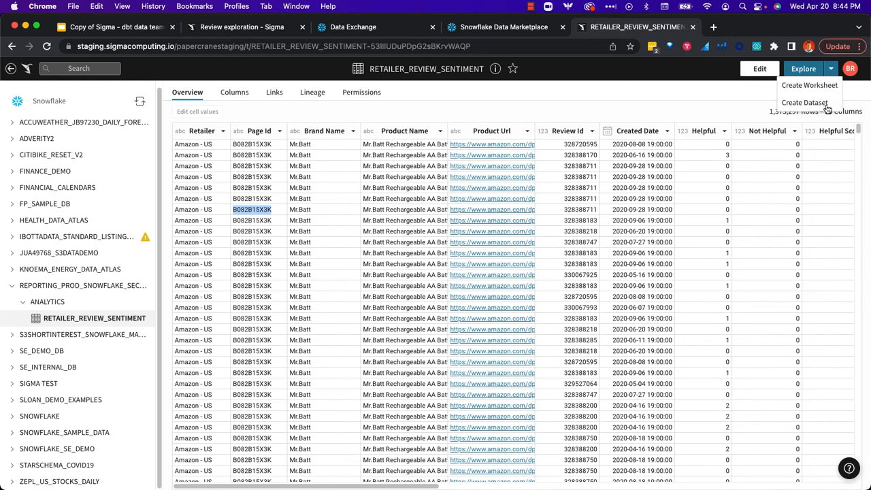